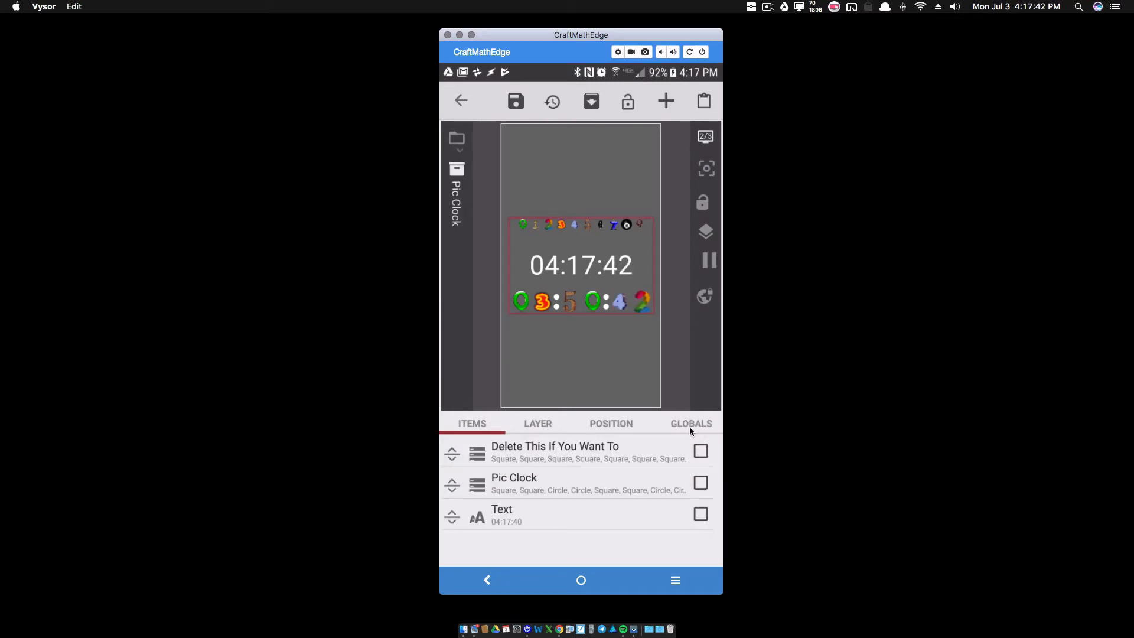
Review the preset's image globals and the available global types without adding one.
{"action": "left_click", "coordinate": [690, 422]}
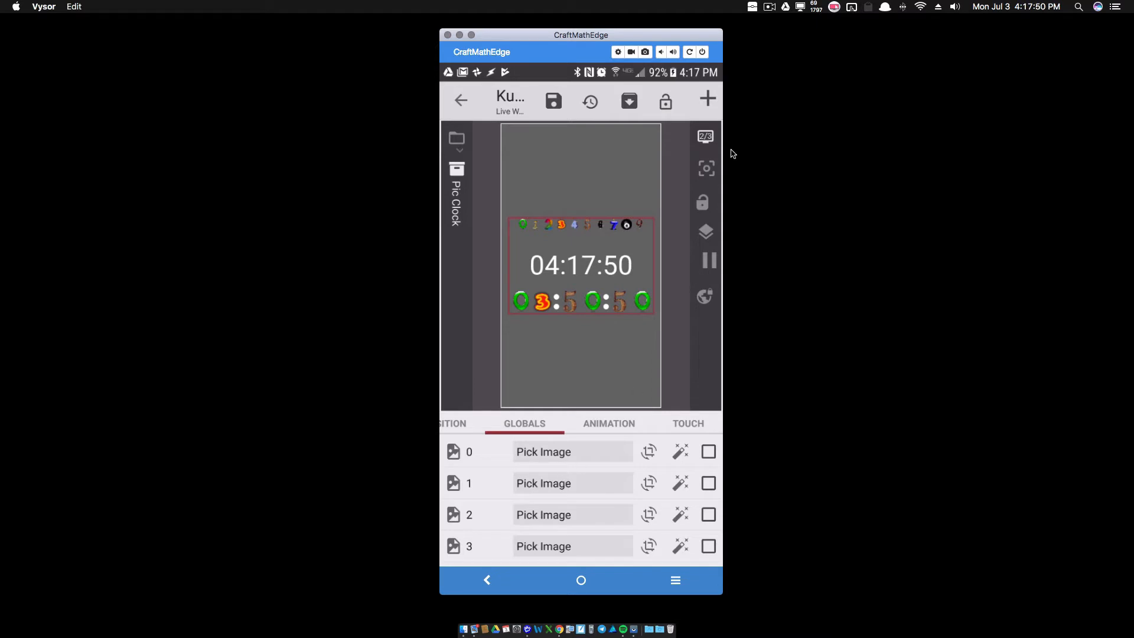
{"action": "left_click", "coordinate": [706, 100]}
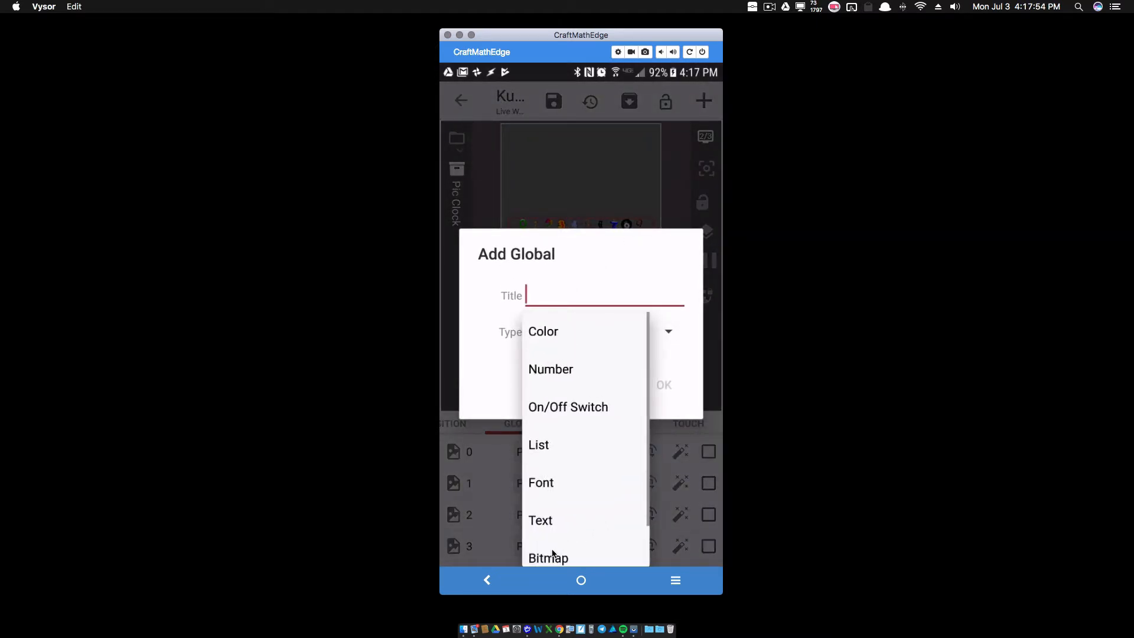
{"action": "left_click", "coordinate": [542, 331]}
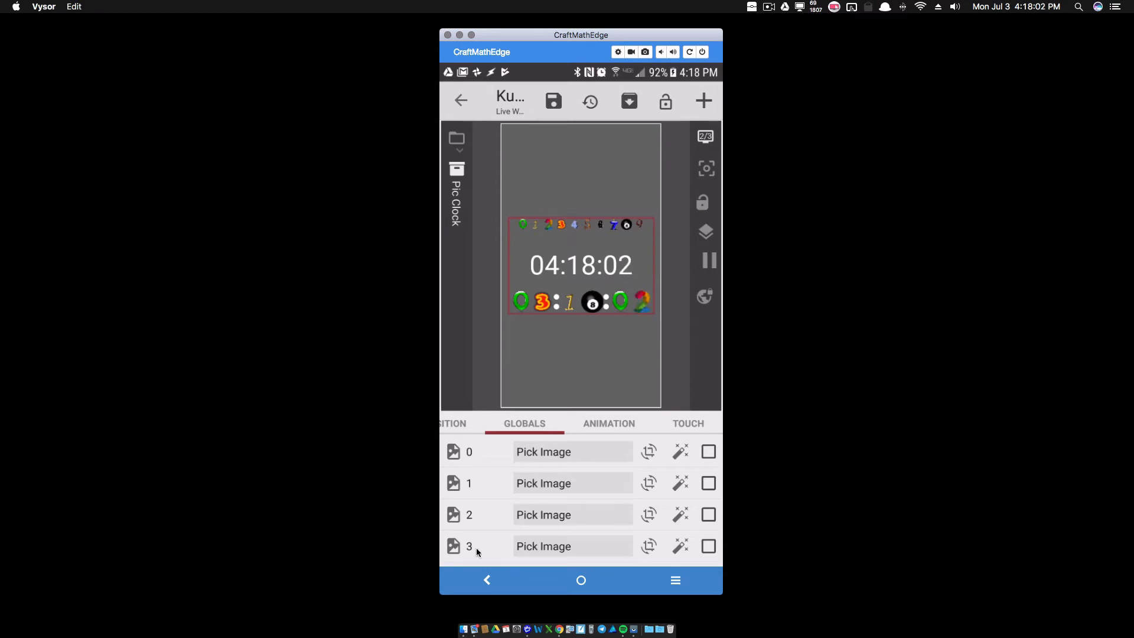
{"action": "scroll", "scroll_direction": "down", "scroll_amount": 3}
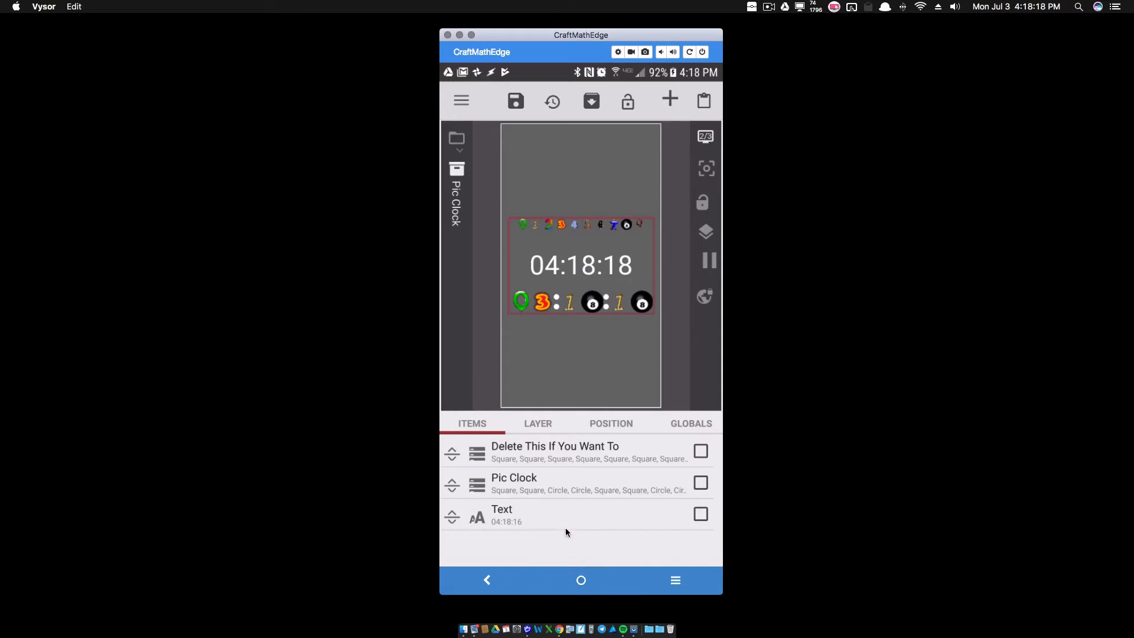
{"action": "mouse_move", "coordinate": [556, 525]}
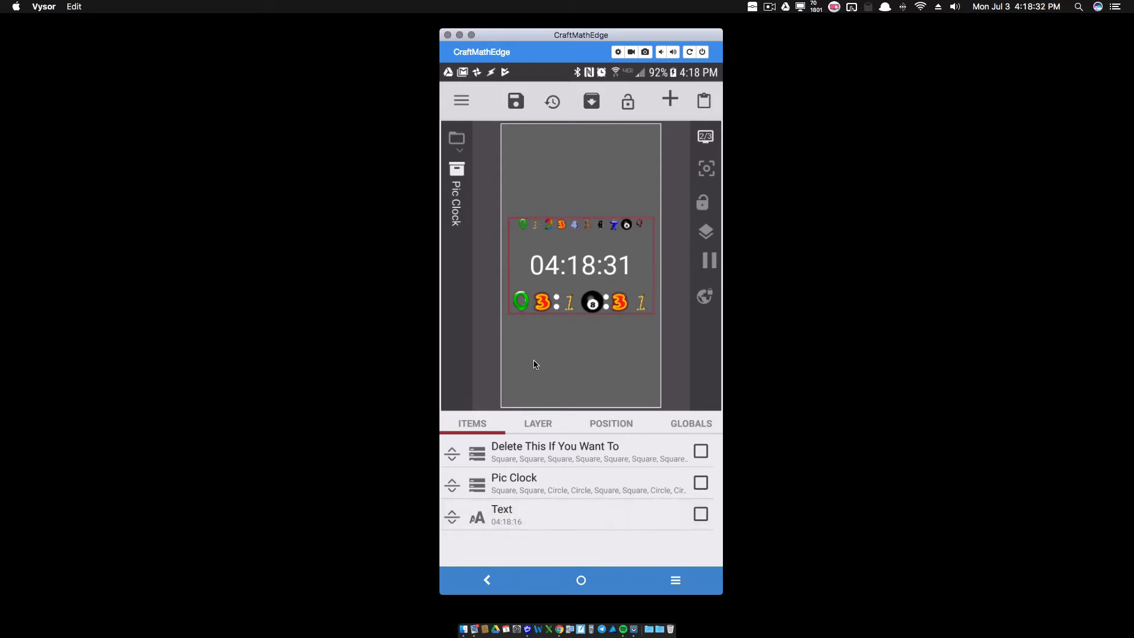
Write the text formula $tc(cut,df(hh),1)$ so it previews the hour's first digit, 0.
{"action": "left_click", "coordinate": [502, 514]}
{"action": "type", "text": "$df"}
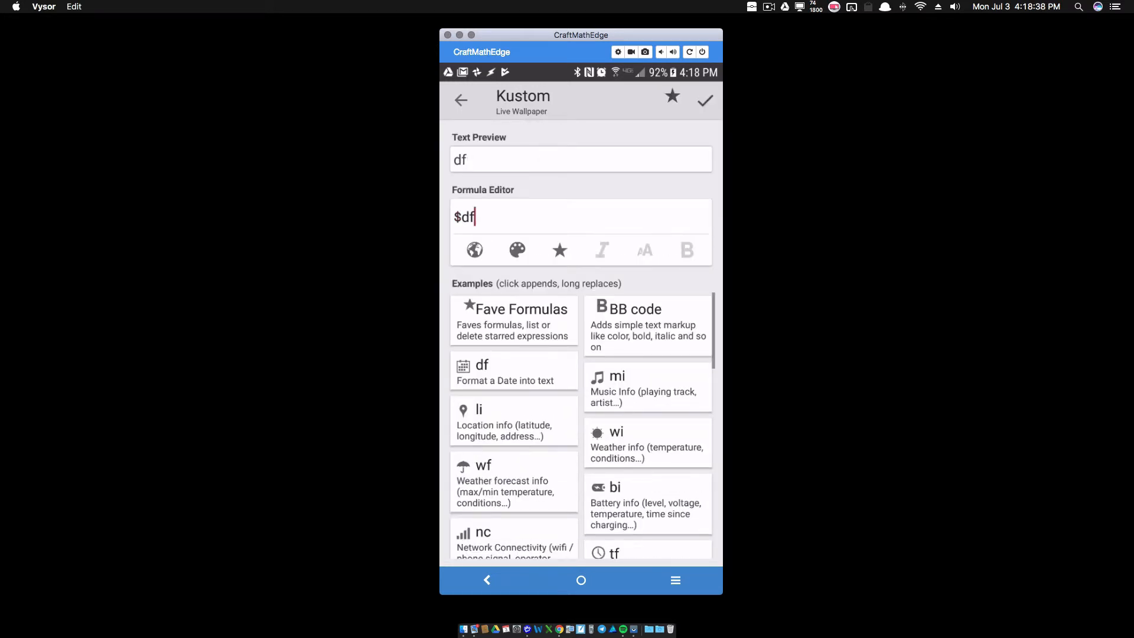
{"action": "type", "text": "(hh)$"}
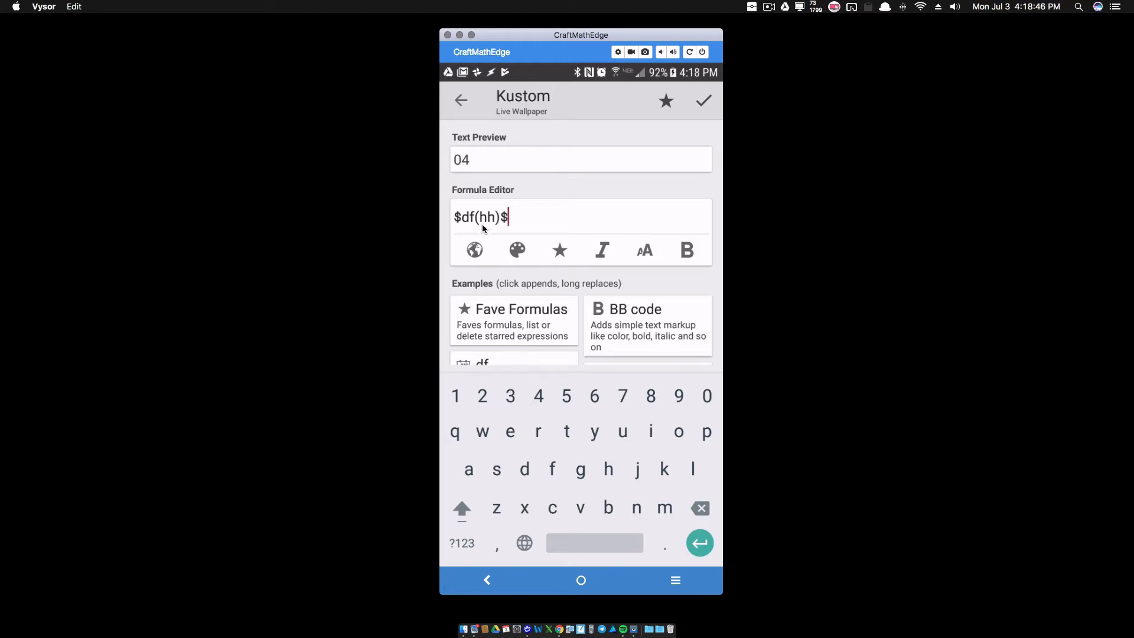
{"action": "mouse_move", "coordinate": [475, 192]}
{"action": "type", "text": "t"}
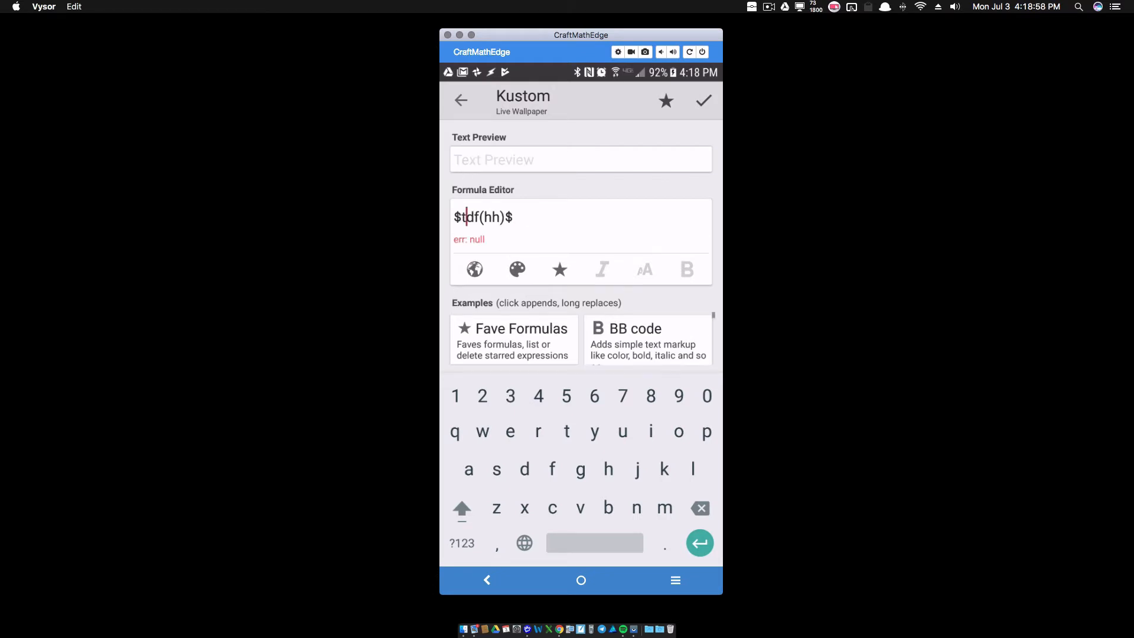
{"action": "type", "text": "c("}
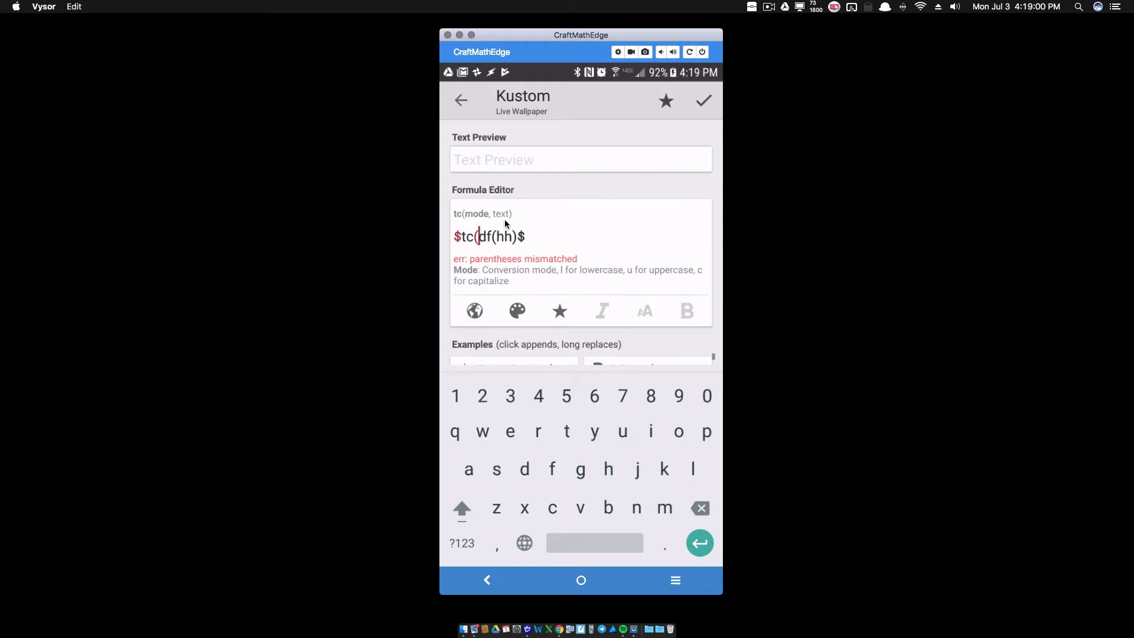
{"action": "mouse_move", "coordinate": [530, 364]}
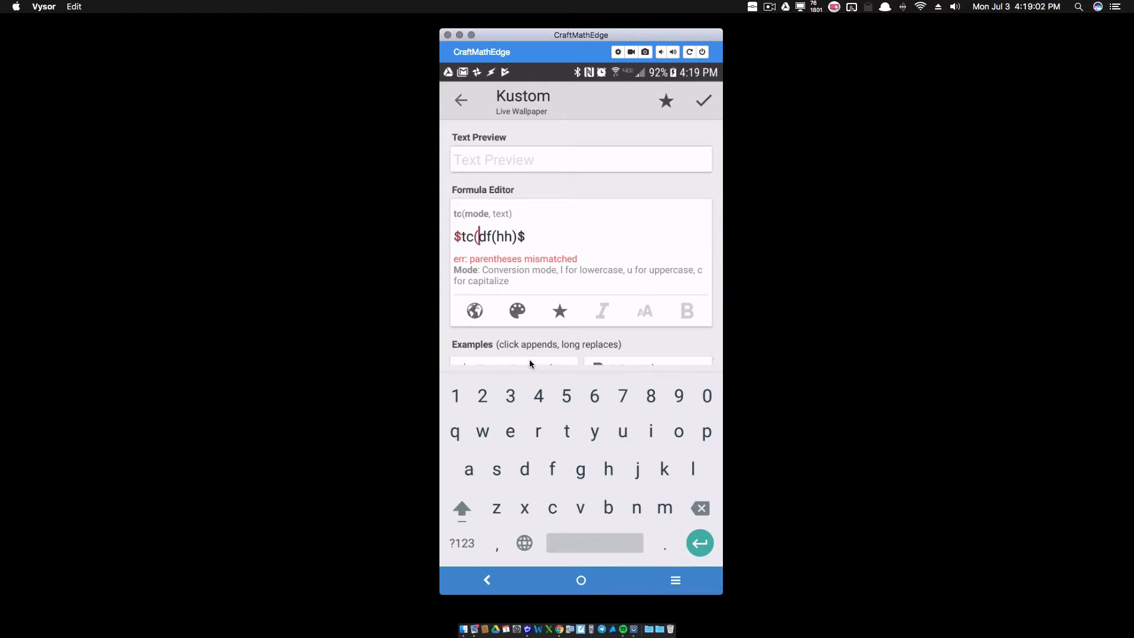
{"action": "mouse_move", "coordinate": [543, 279]}
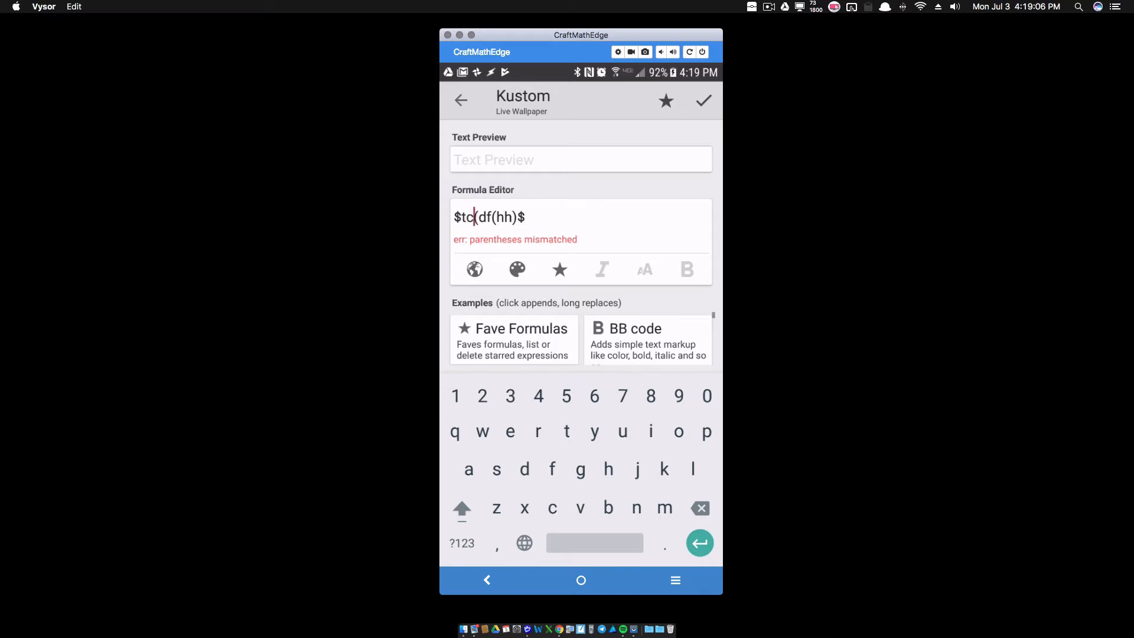
{"action": "type", "text": "cut,"}
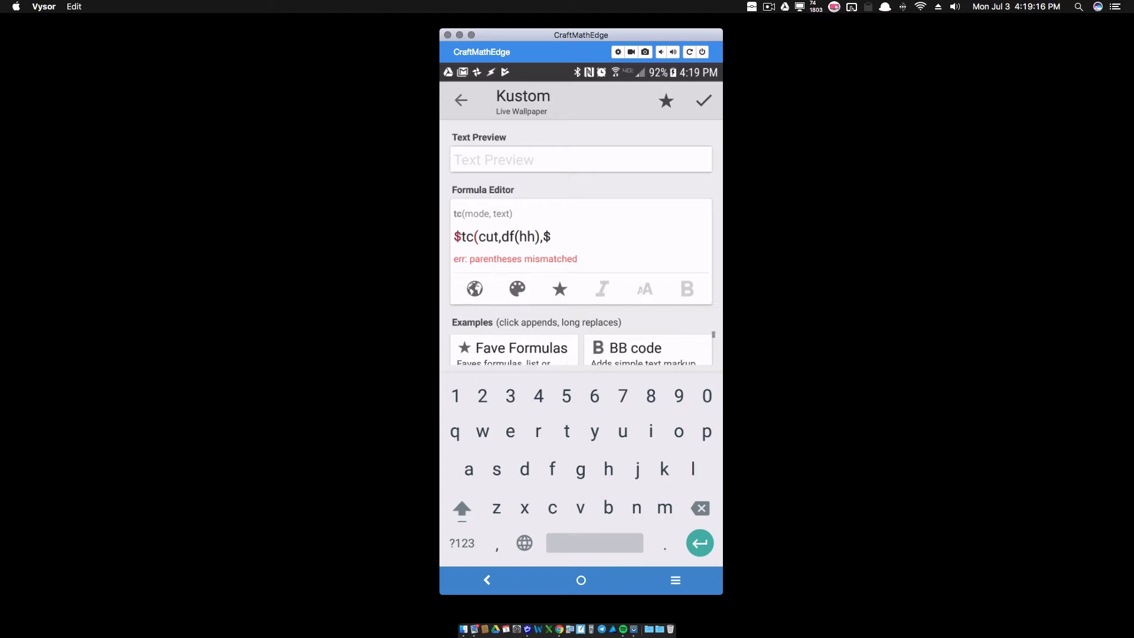
{"action": "type", "text": "1)"}
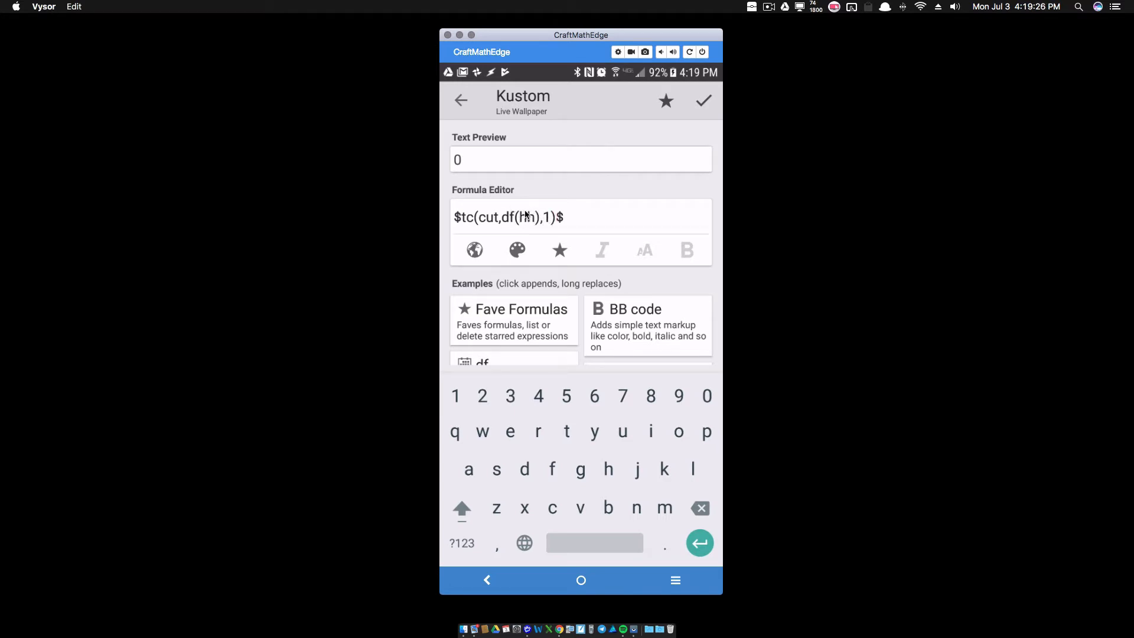
{"action": "type", "text": "h"}
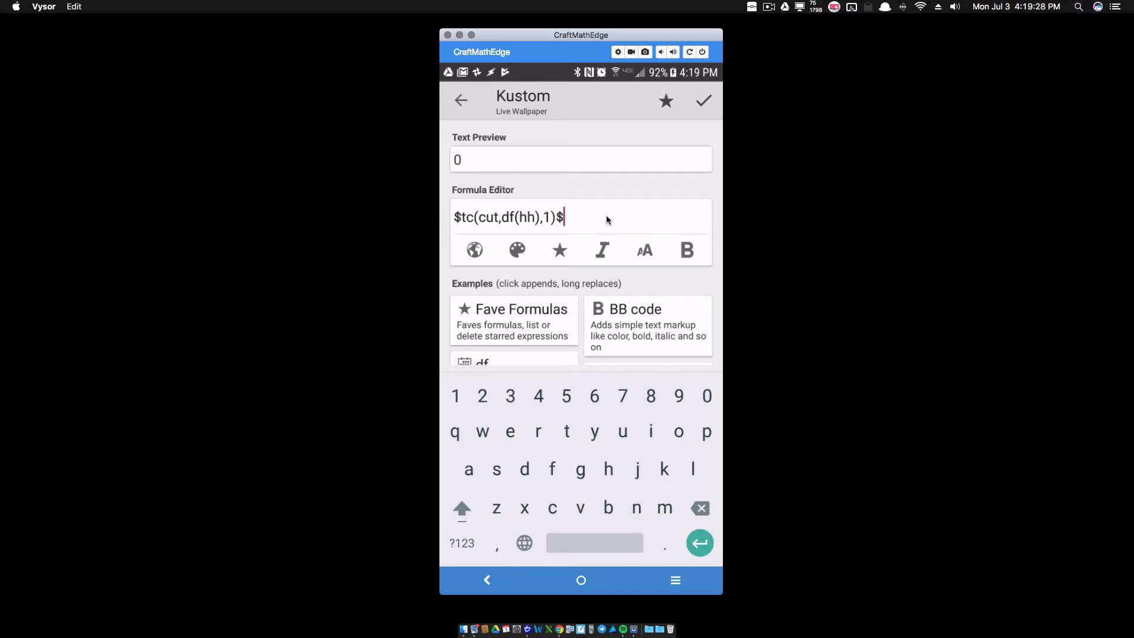
Add a second formula line $df(hh)$ previewing the full hour 04.
{"action": "key", "text": "Return"}
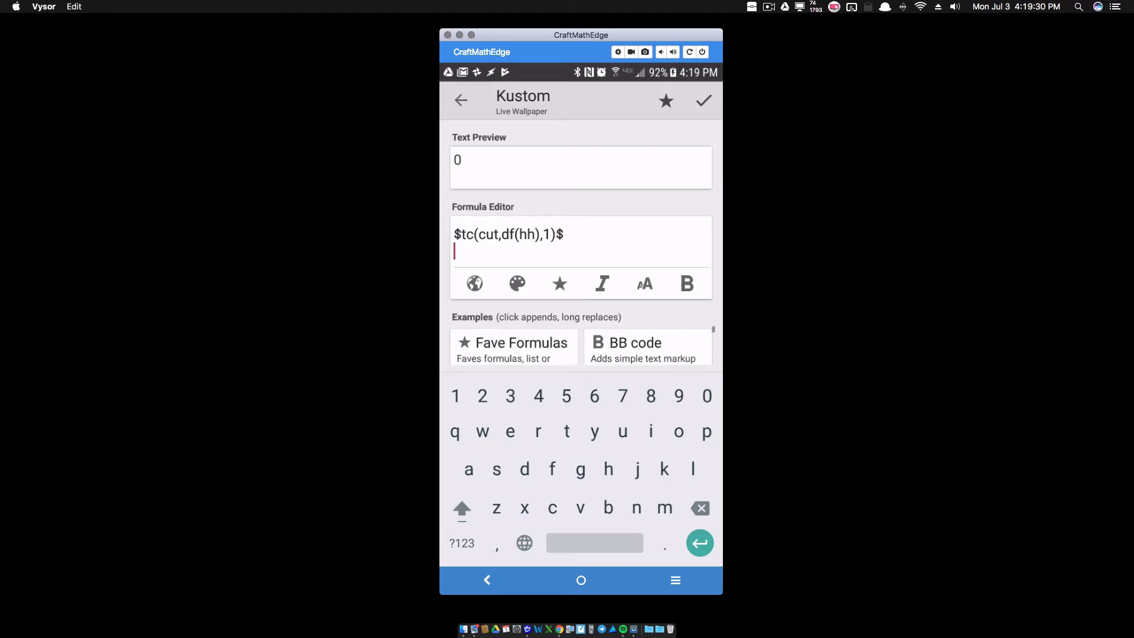
{"action": "type", "text": "df"}
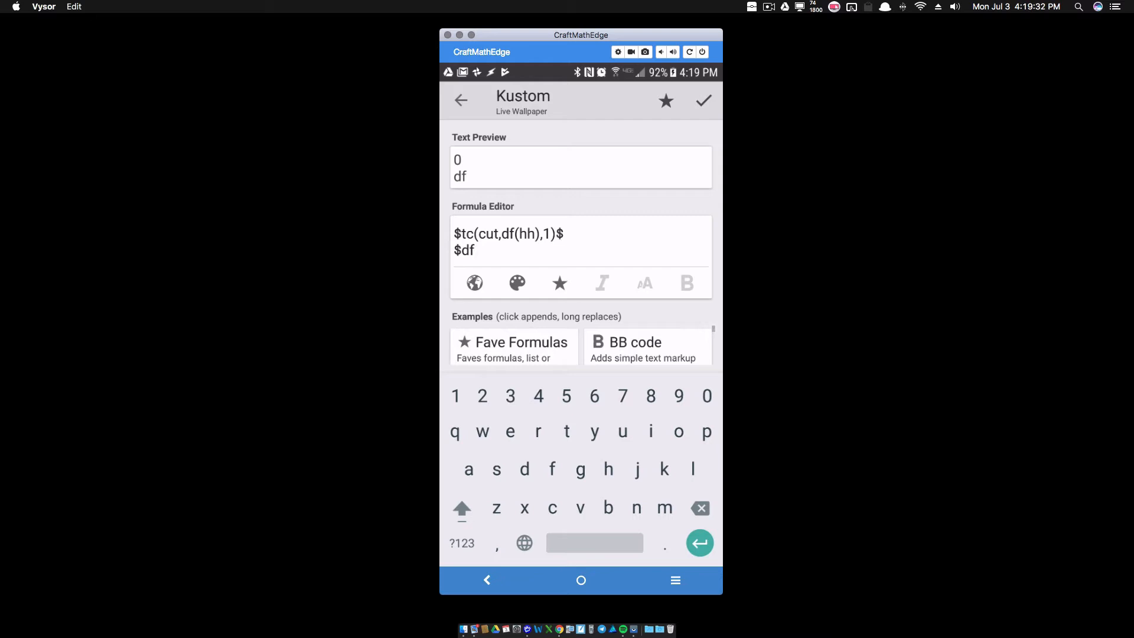
{"action": "type", "text": "(hh)$"}
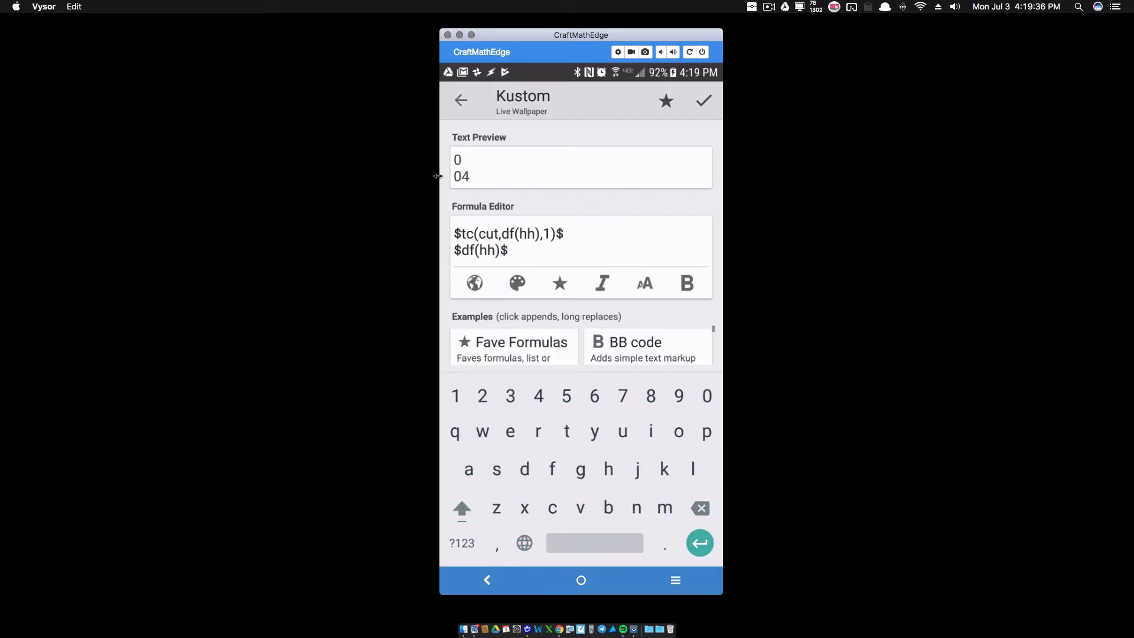
Change the first line's cut length to -1 so it previews the hour's last digit, 4.
{"action": "left_click", "coordinate": [552, 254]}
{"action": "type", "text": "2"}
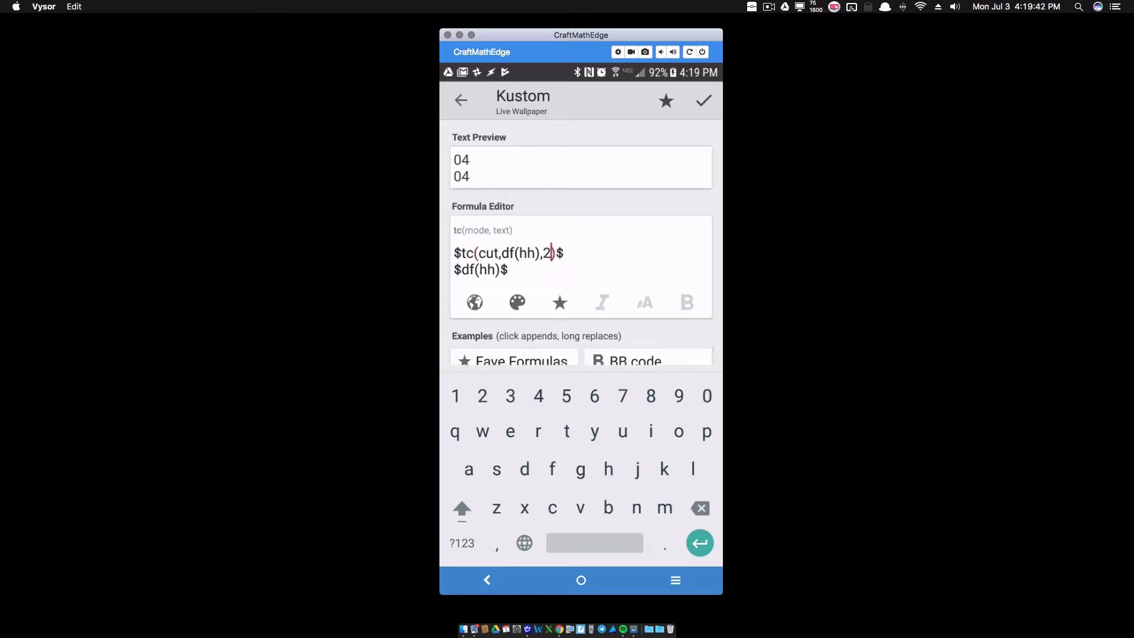
{"action": "key", "text": "backspace"}
{"action": "type", "text": "-1"}
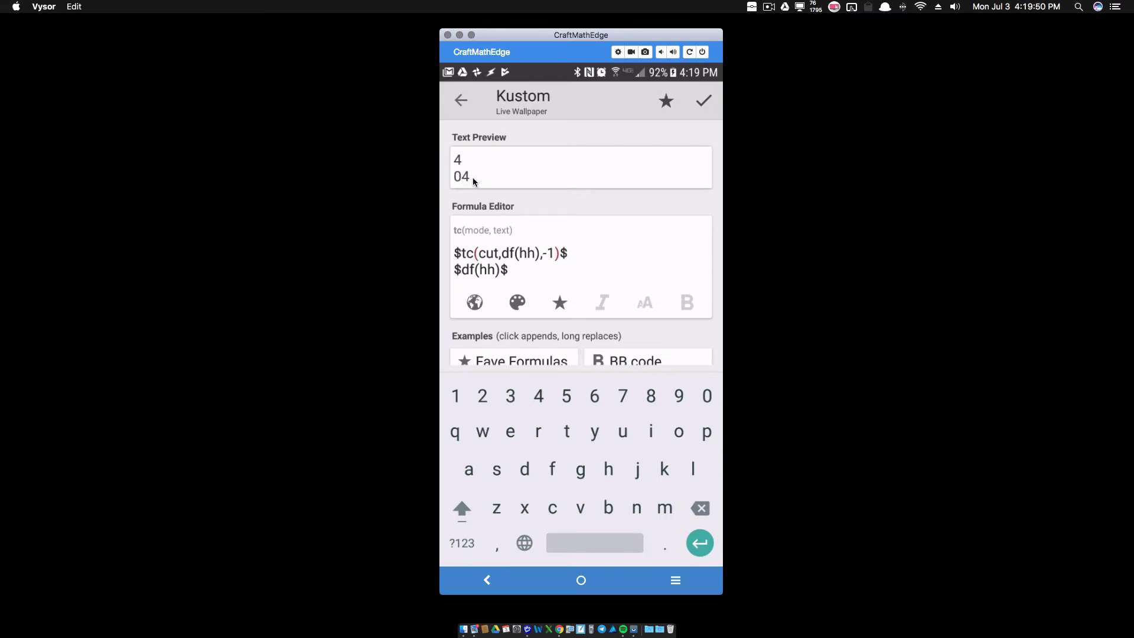
{"action": "left_click", "coordinate": [552, 252]}
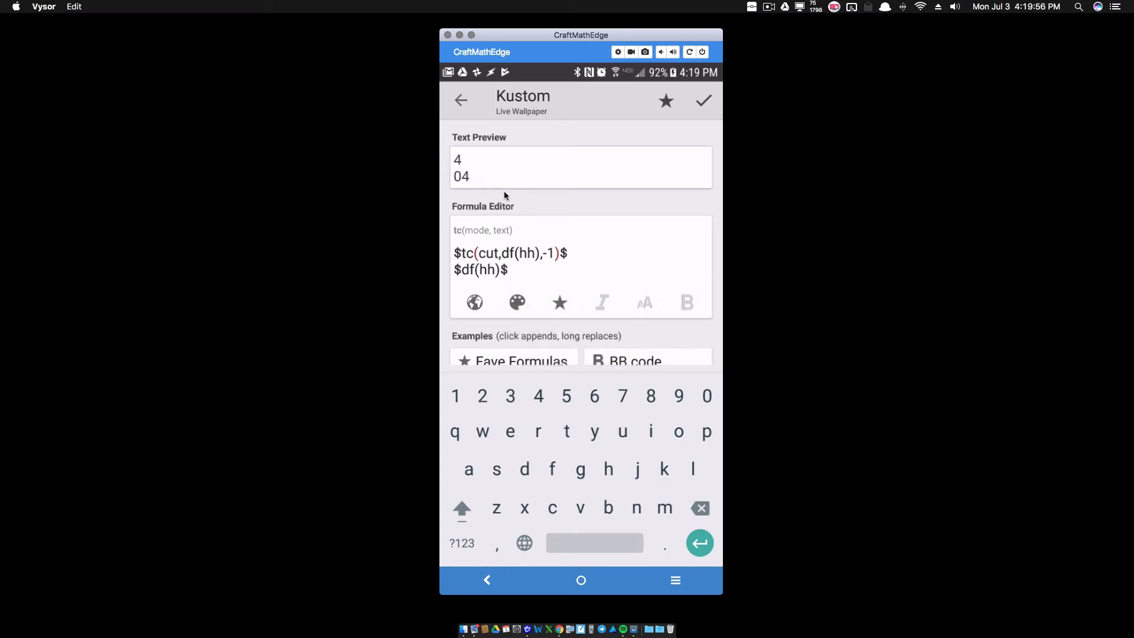
{"action": "mouse_move", "coordinate": [497, 192]}
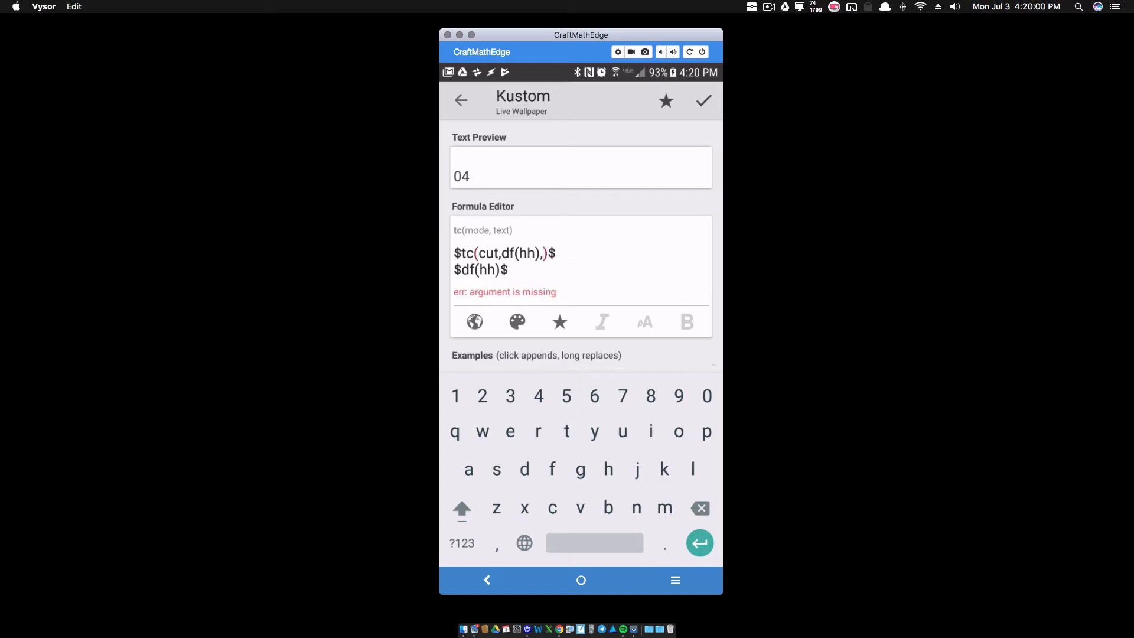
{"action": "type", "text": "1"}
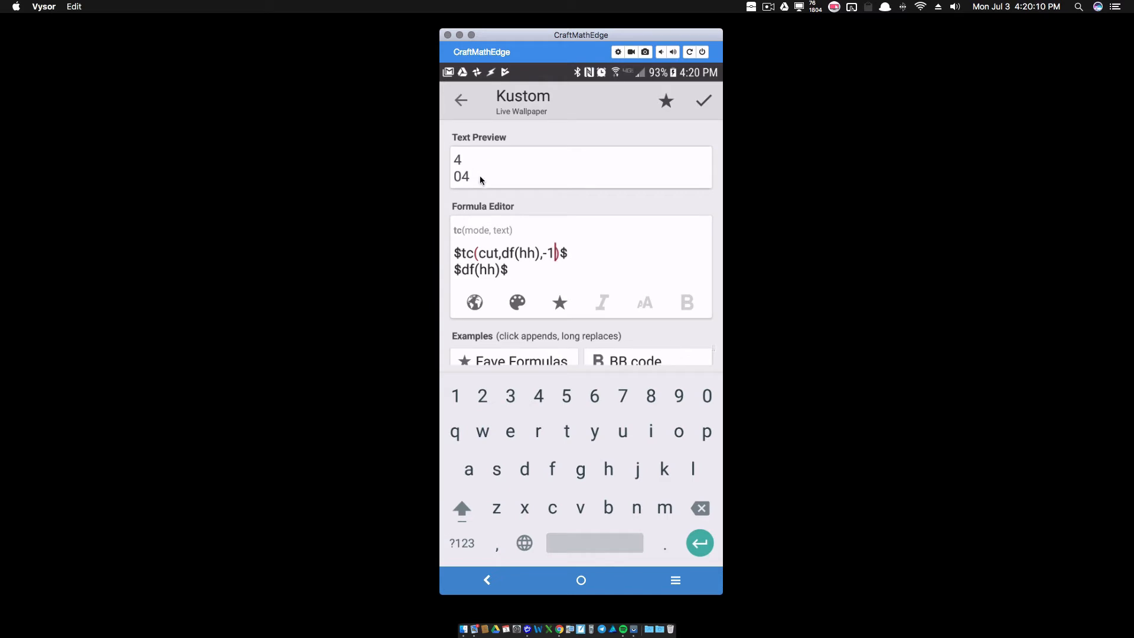
{"action": "mouse_move", "coordinate": [549, 273]}
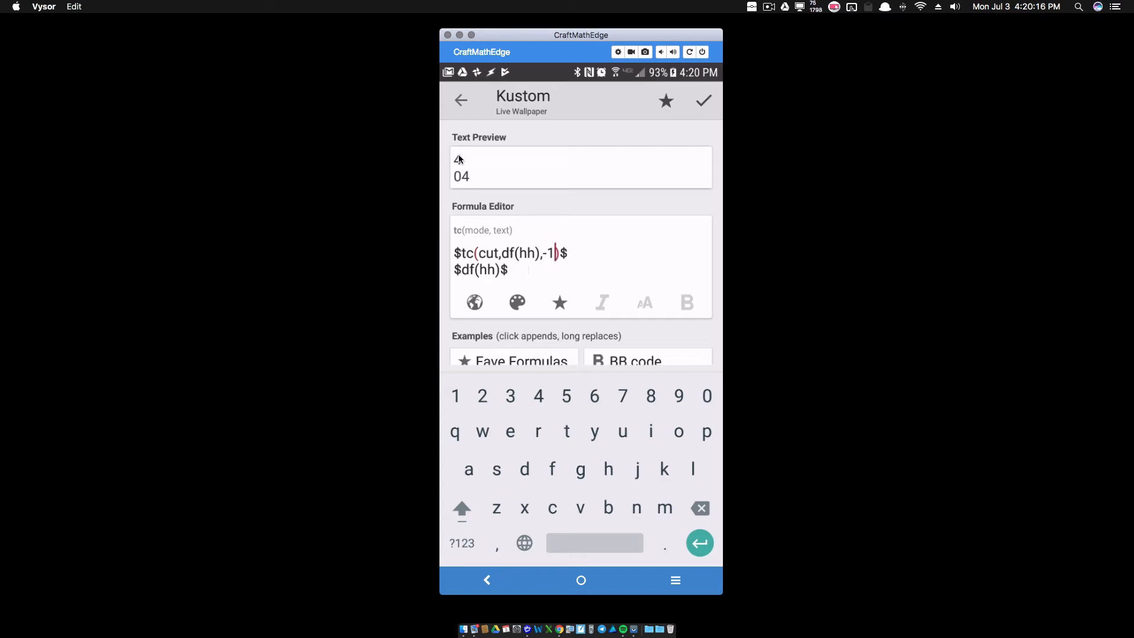
Wrap the hour digit in a global call, $gv(tc(cut,df(hh),1))$, and confirm the bitmap path formula.
{"action": "key", "text": "backspace"}
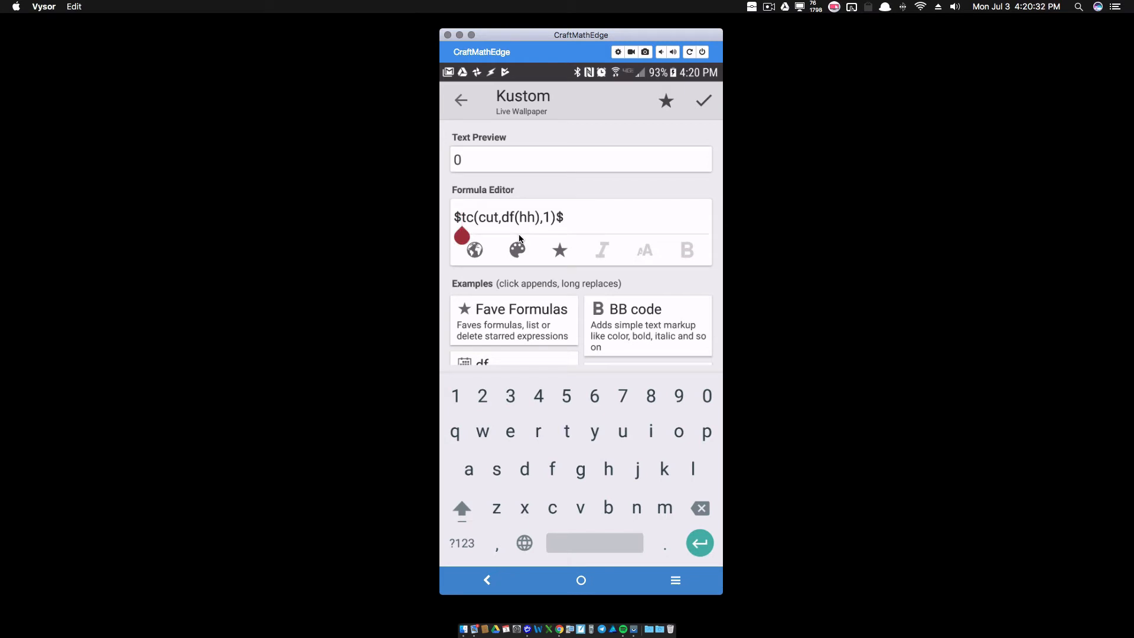
{"action": "type", "text": "gv("}
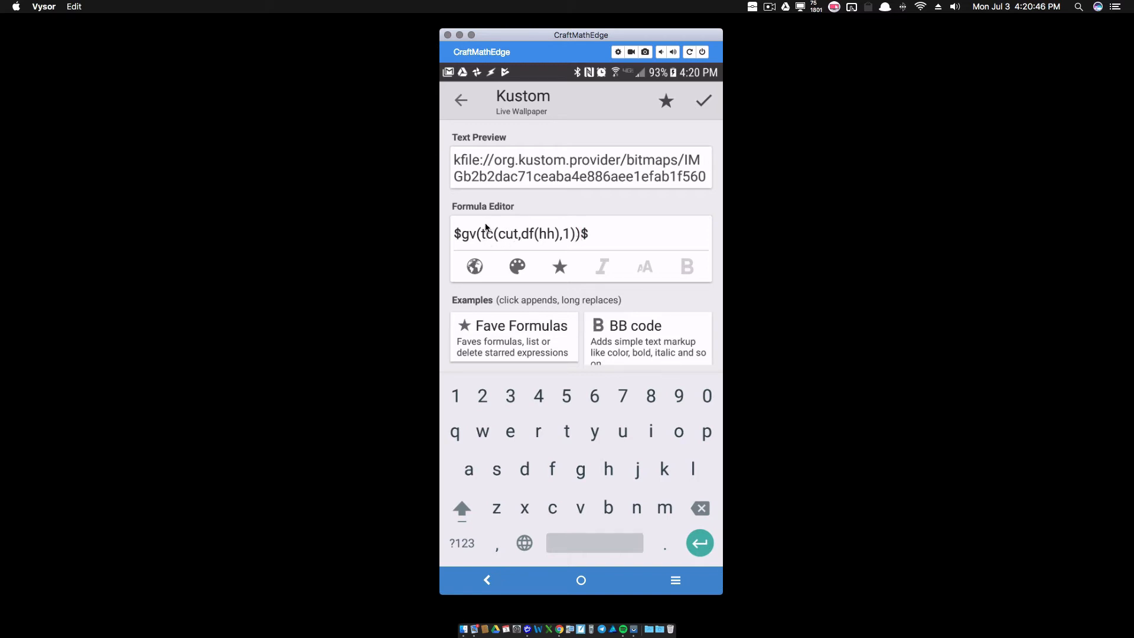
{"action": "key", "text": "backspace"}
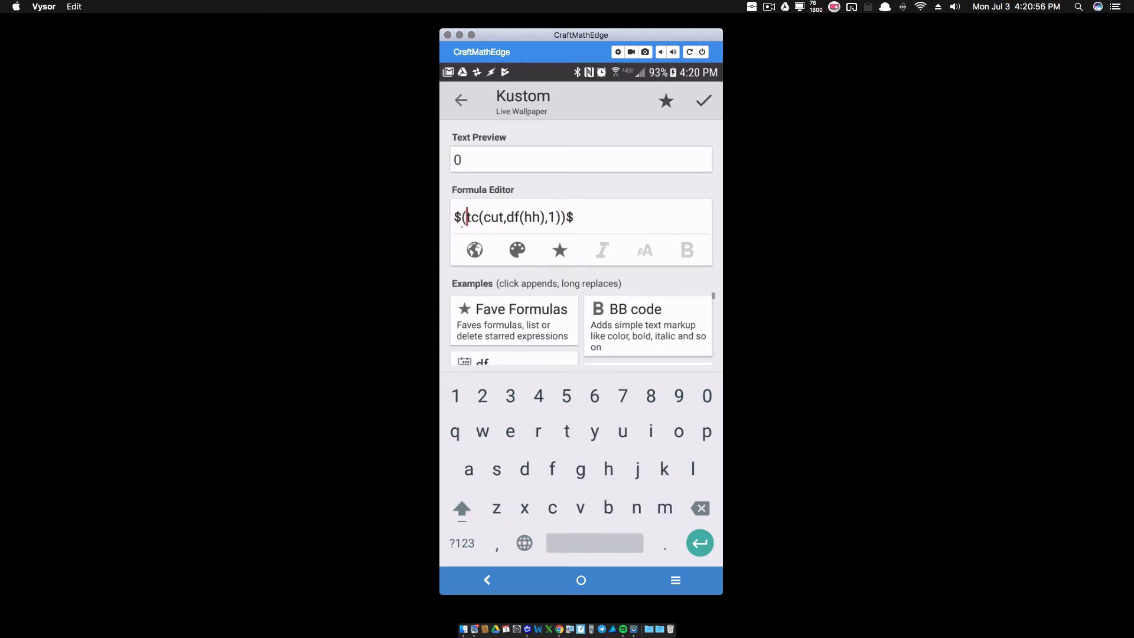
{"action": "type", "text": "gv"}
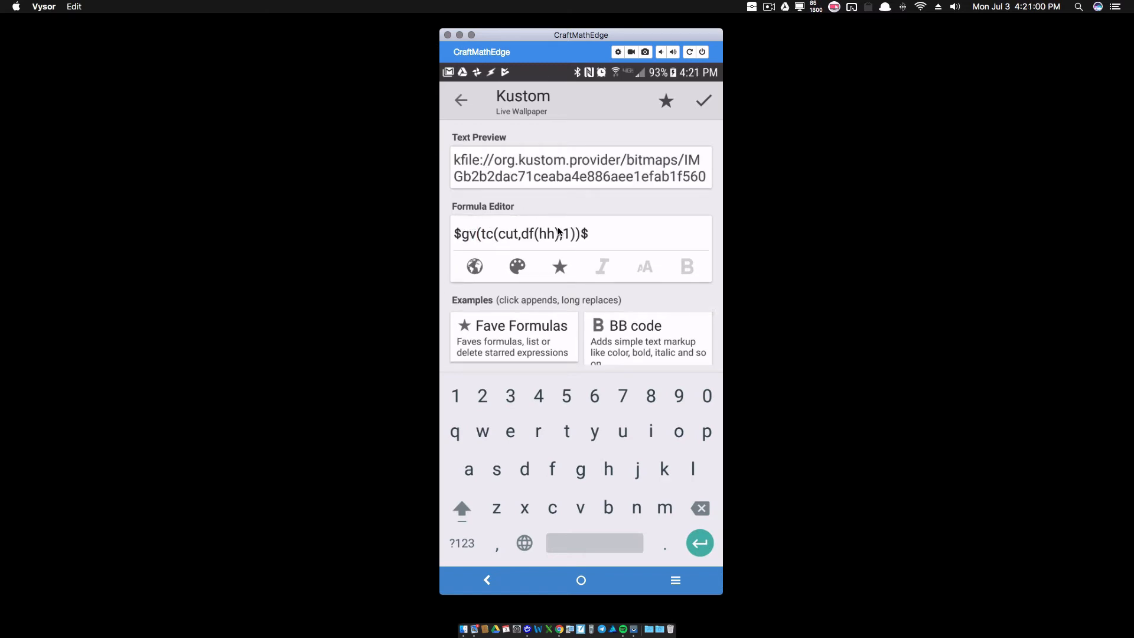
{"action": "left_click", "coordinate": [474, 234]}
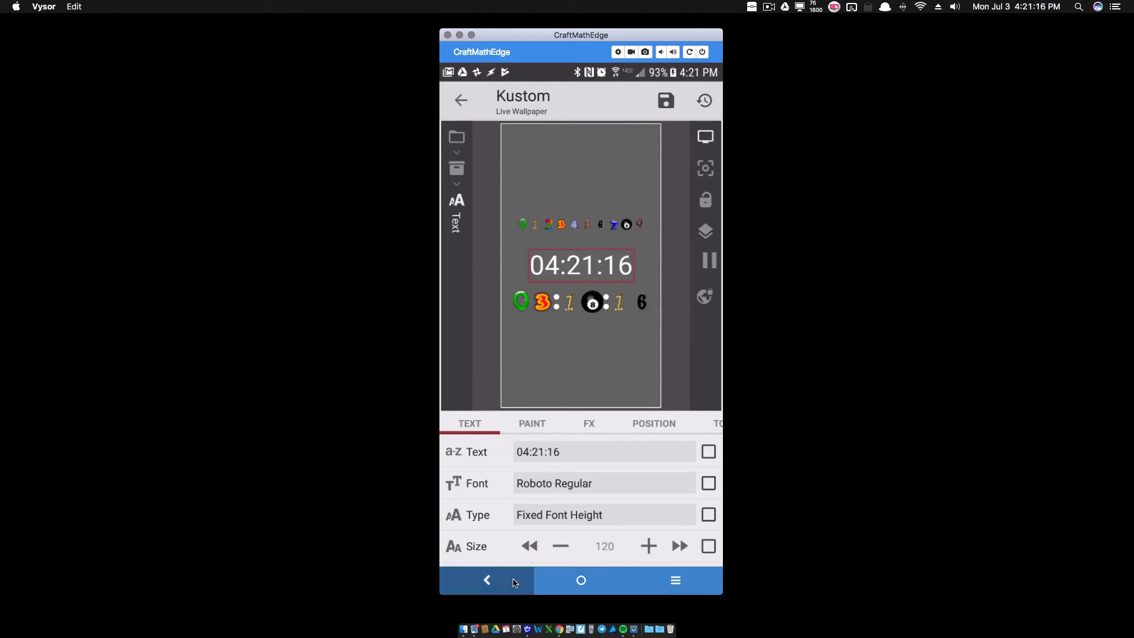
Return to the Pic Clock group, glance at its Layer settings, and open the first square digit Shape.
{"action": "left_click", "coordinate": [462, 99]}
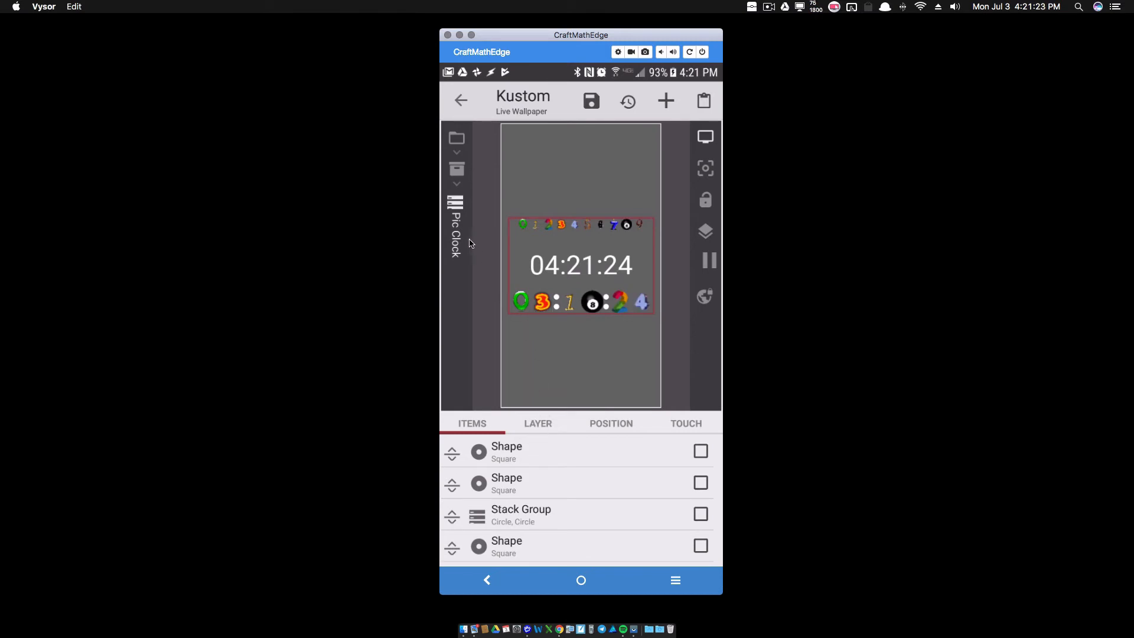
{"action": "left_click", "coordinate": [539, 423]}
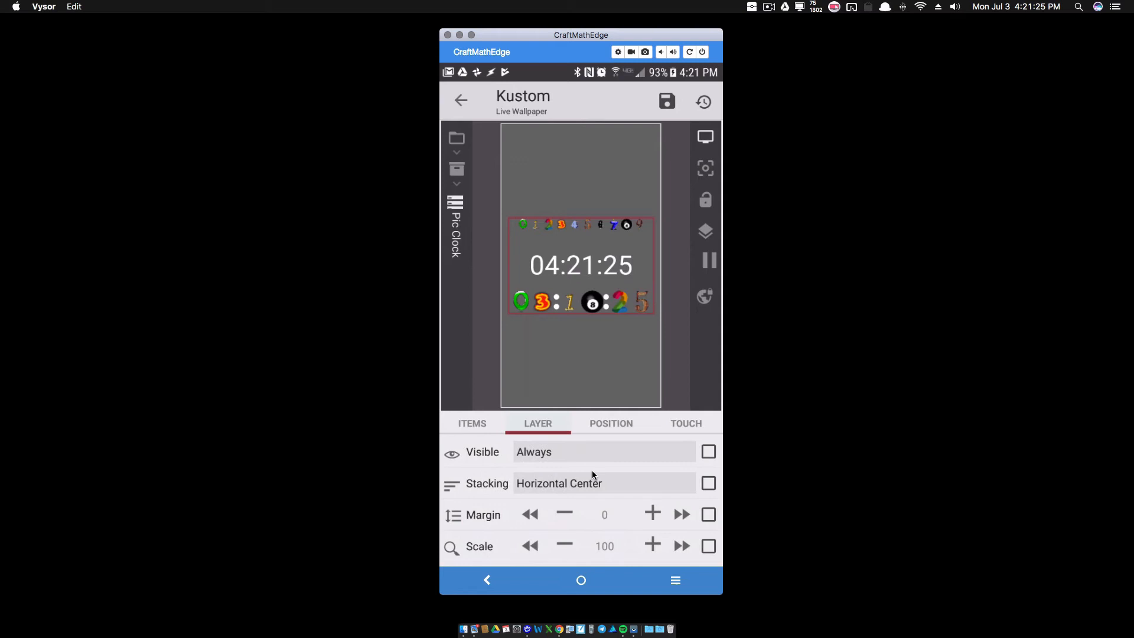
{"action": "left_click", "coordinate": [472, 423]}
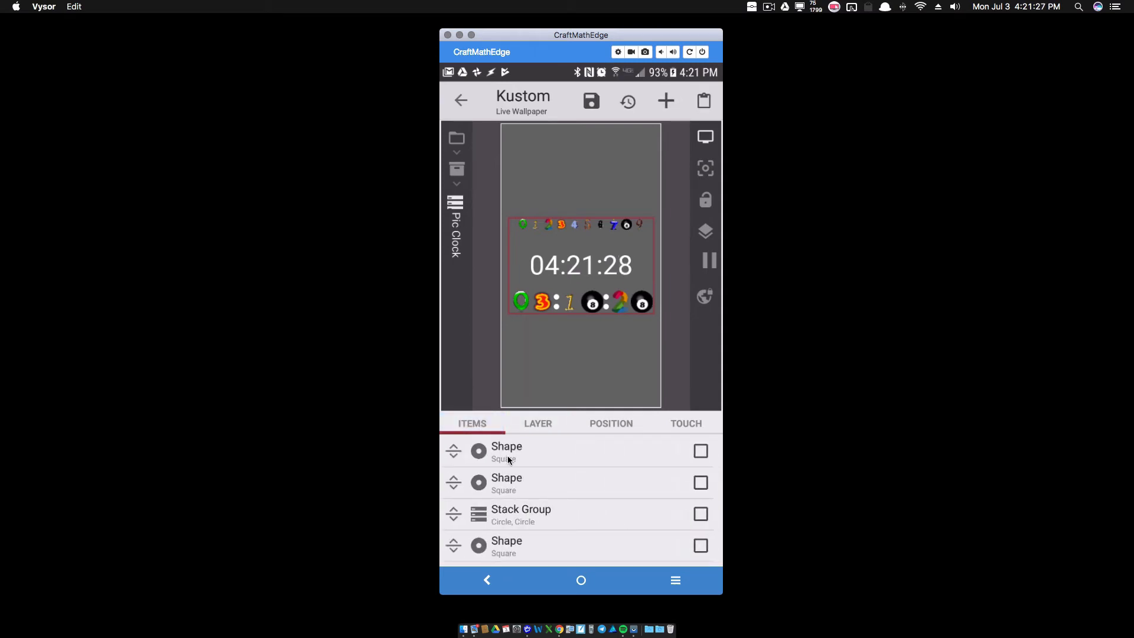
{"action": "left_click", "coordinate": [507, 450]}
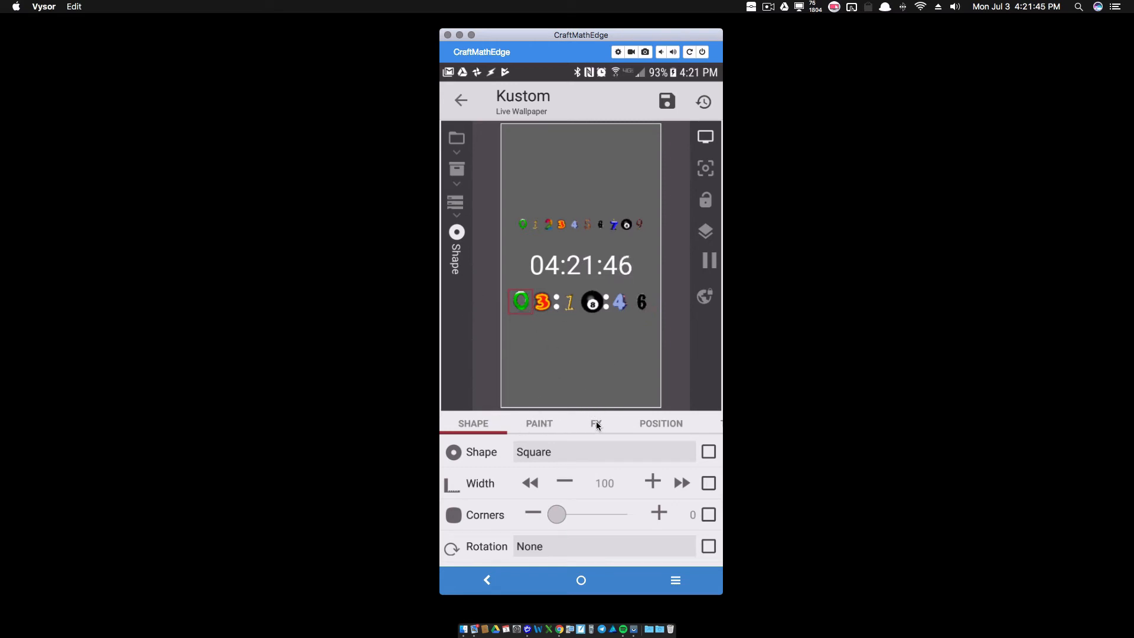
Open the shape's FX Bitmap formula $gv(tc(cut,df(hh),1))$ for editing.
{"action": "left_click", "coordinate": [595, 423]}
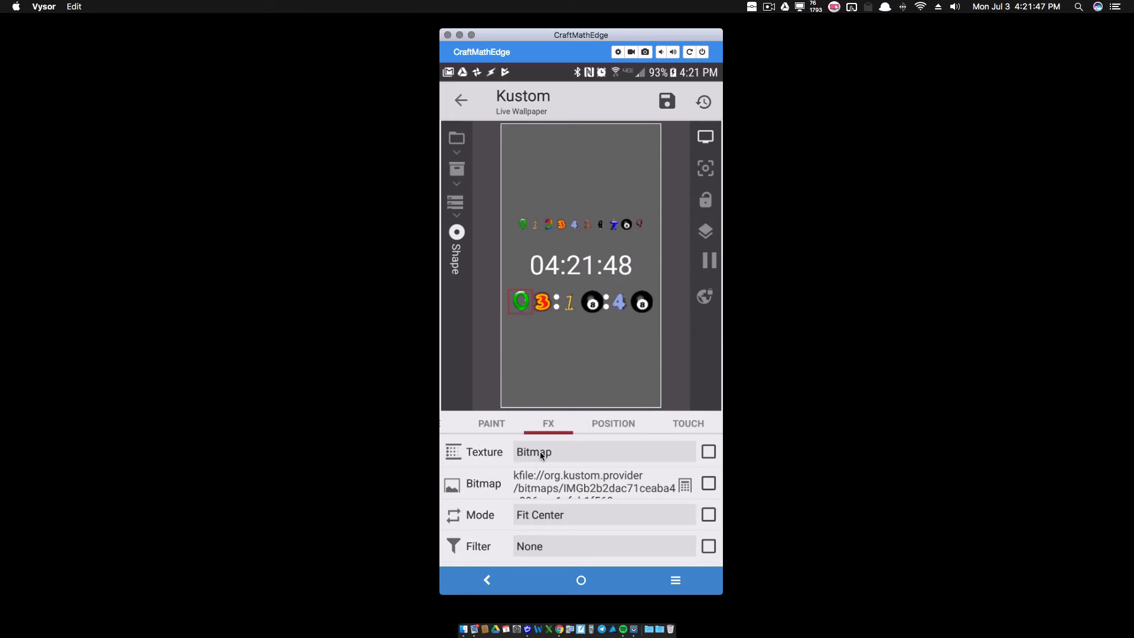
{"action": "mouse_move", "coordinate": [556, 456]}
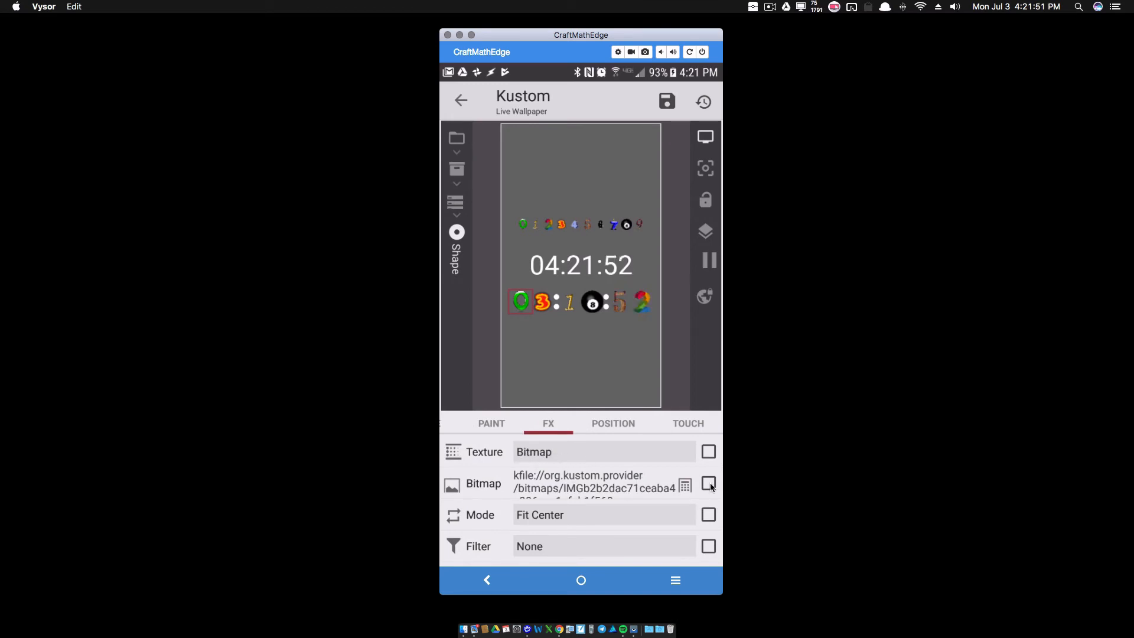
{"action": "left_click", "coordinate": [709, 483]}
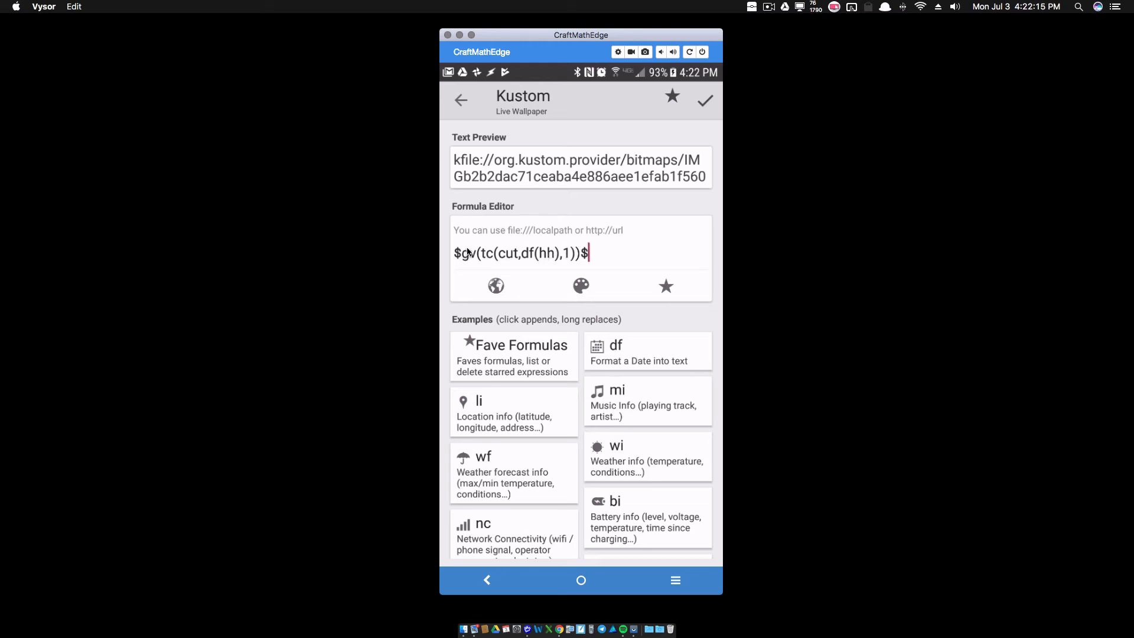
{"action": "mouse_move", "coordinate": [470, 248]}
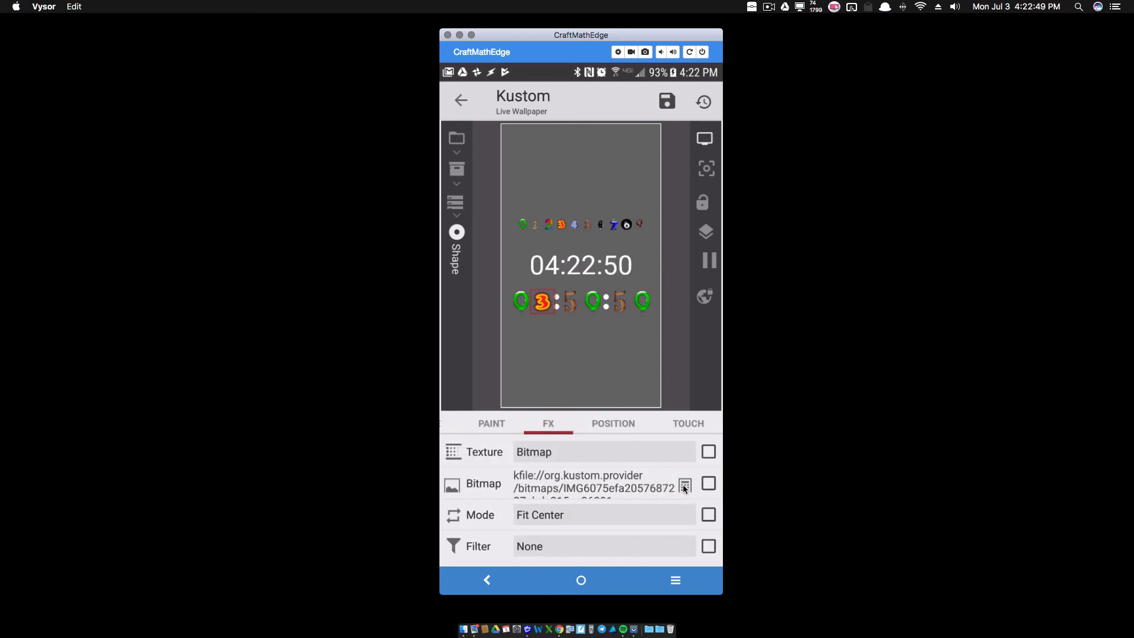
Set the shape's bitmap formula to $gv(tc(cut,df(hh),-1))$ for the hour's last digit.
{"action": "left_click", "coordinate": [685, 484]}
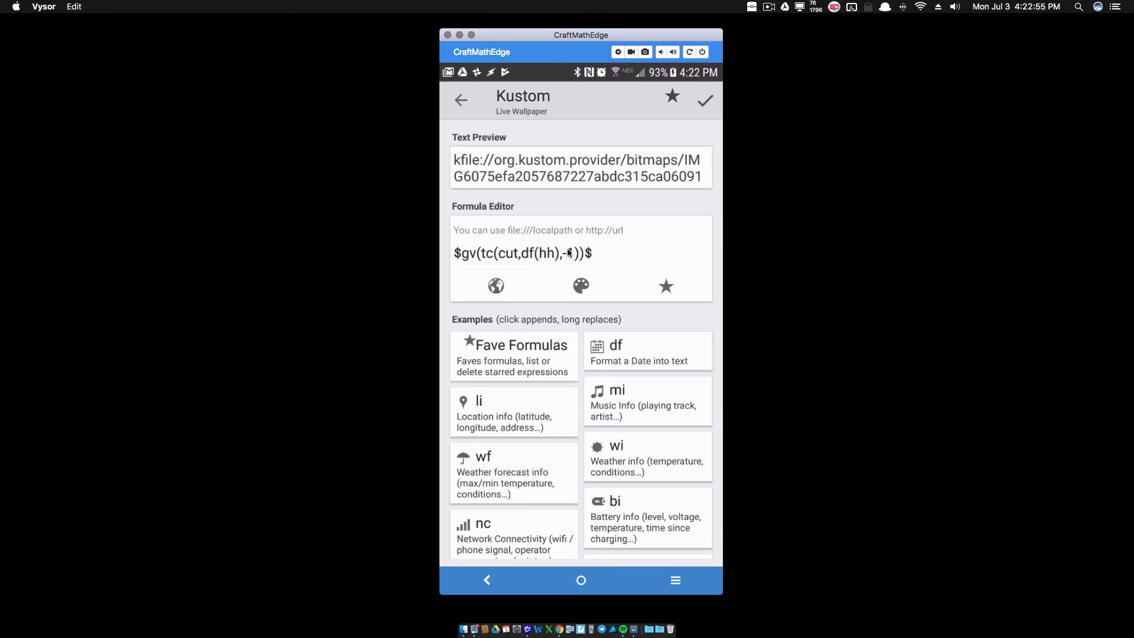
{"action": "type", "text": "1"}
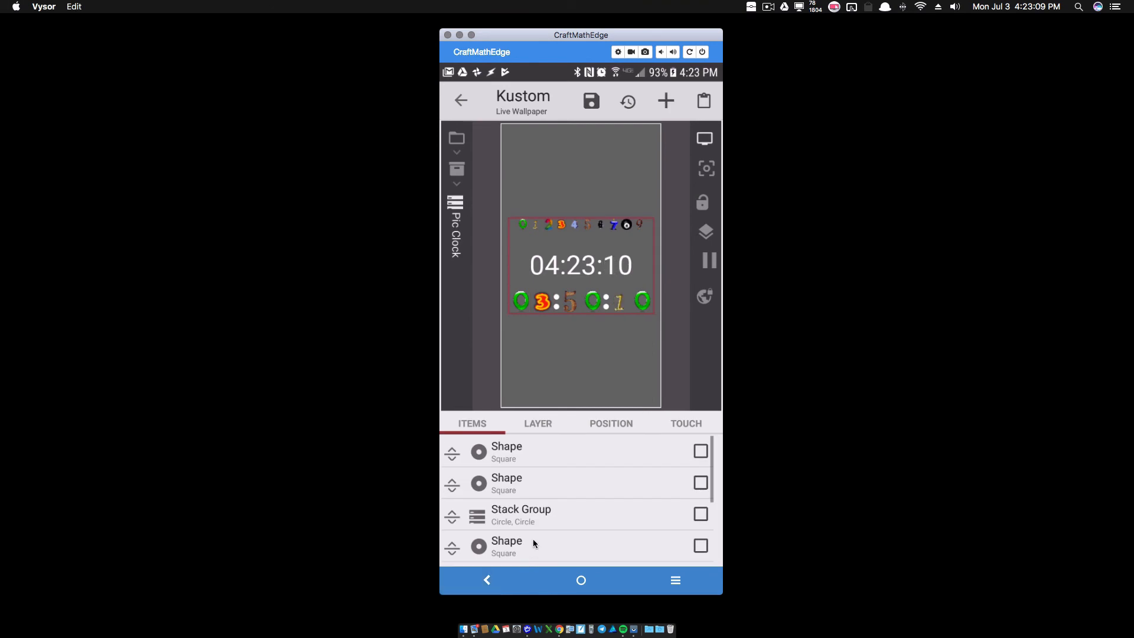
{"action": "scroll", "scroll_direction": "down", "scroll_amount": 3}
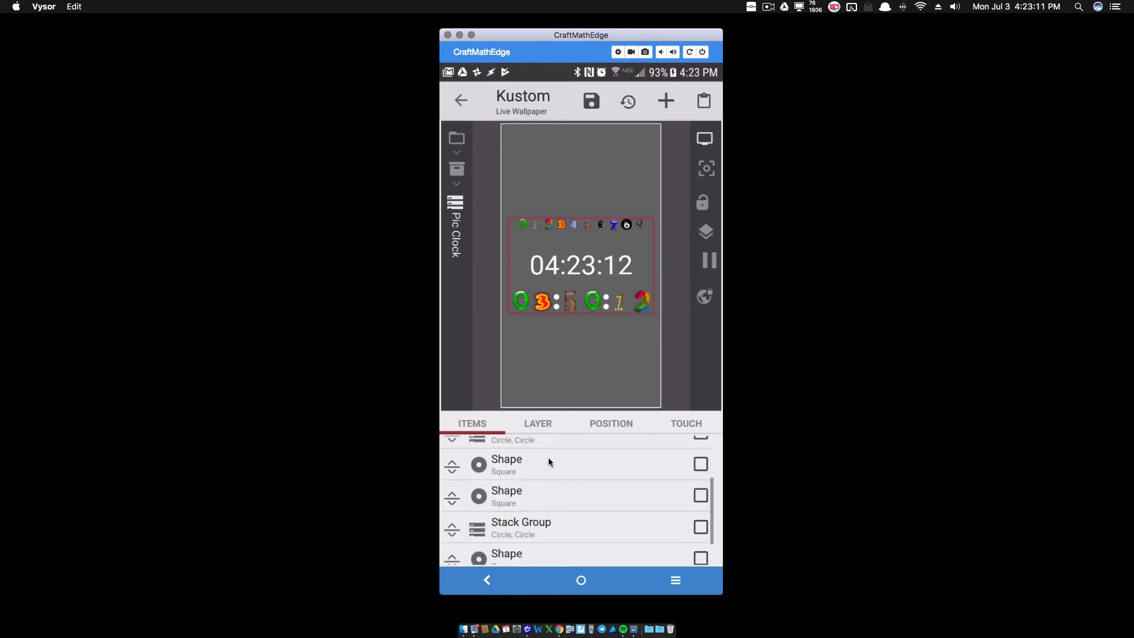
{"action": "left_click", "coordinate": [507, 463]}
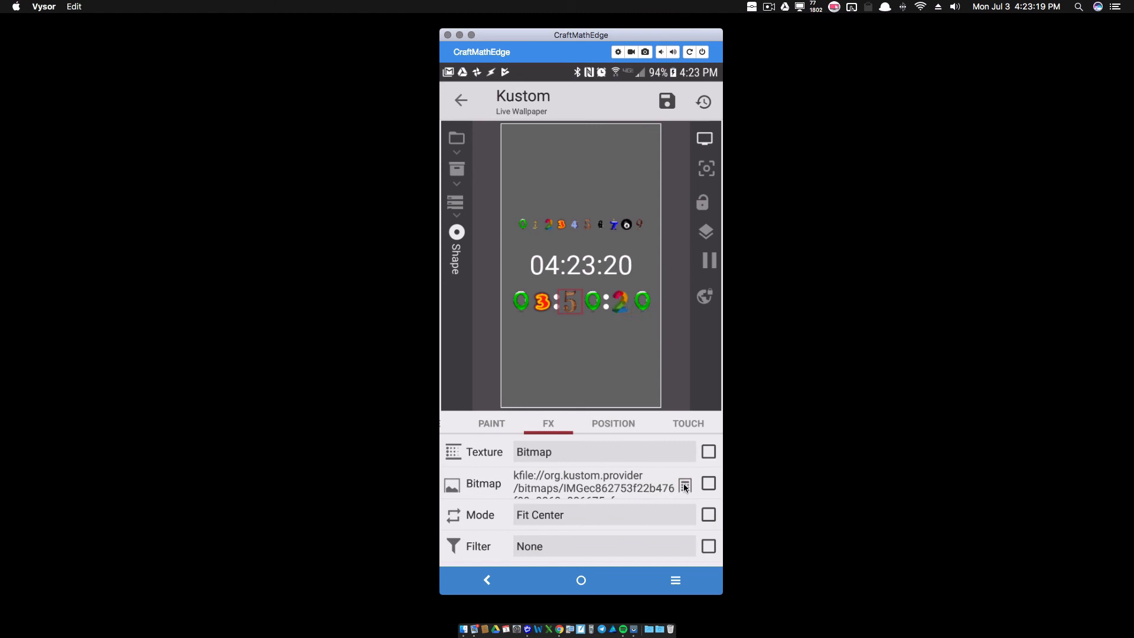
{"action": "left_click", "coordinate": [685, 484]}
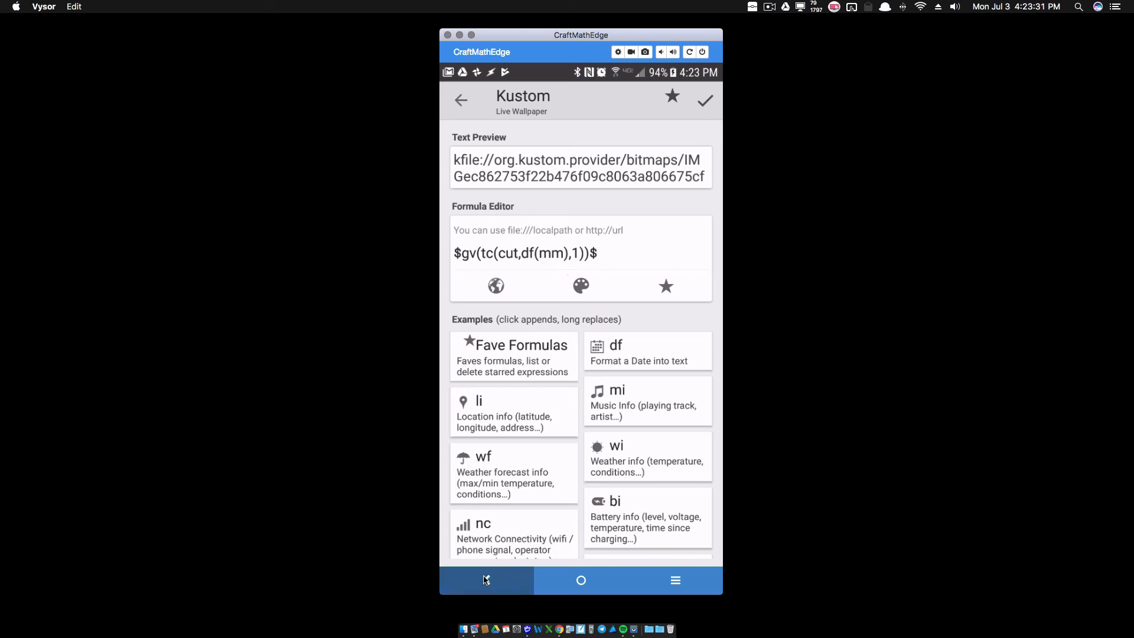
{"action": "left_click", "coordinate": [704, 99]}
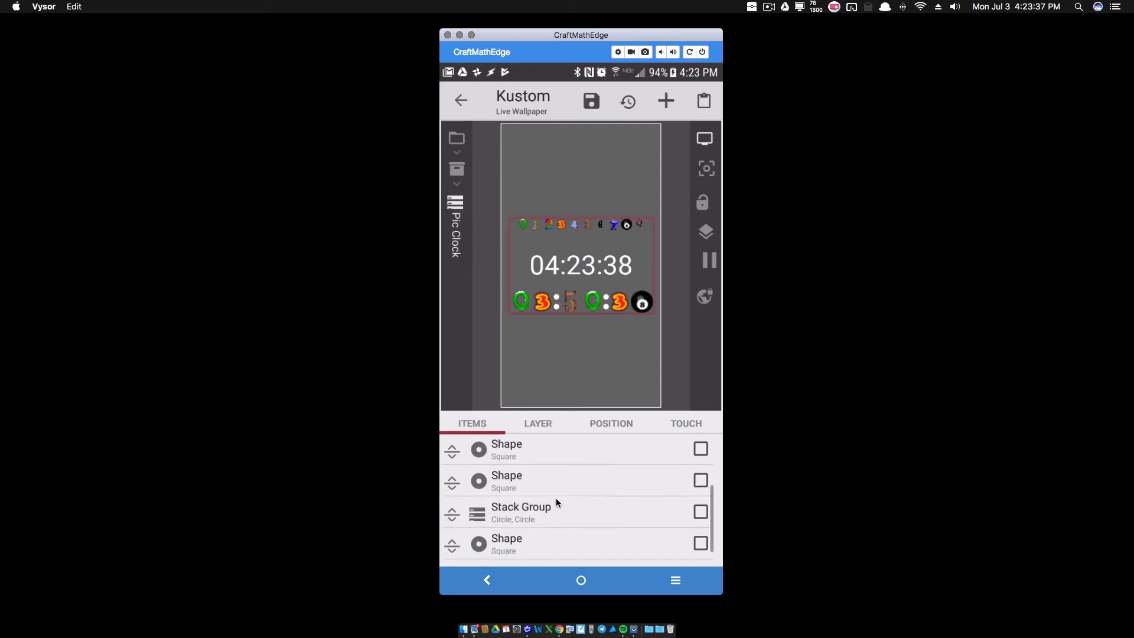
Give a seconds digit shape the bitmap formula $gv(tc(cut,df(ss),1))$ and return to the group.
{"action": "left_click", "coordinate": [506, 449]}
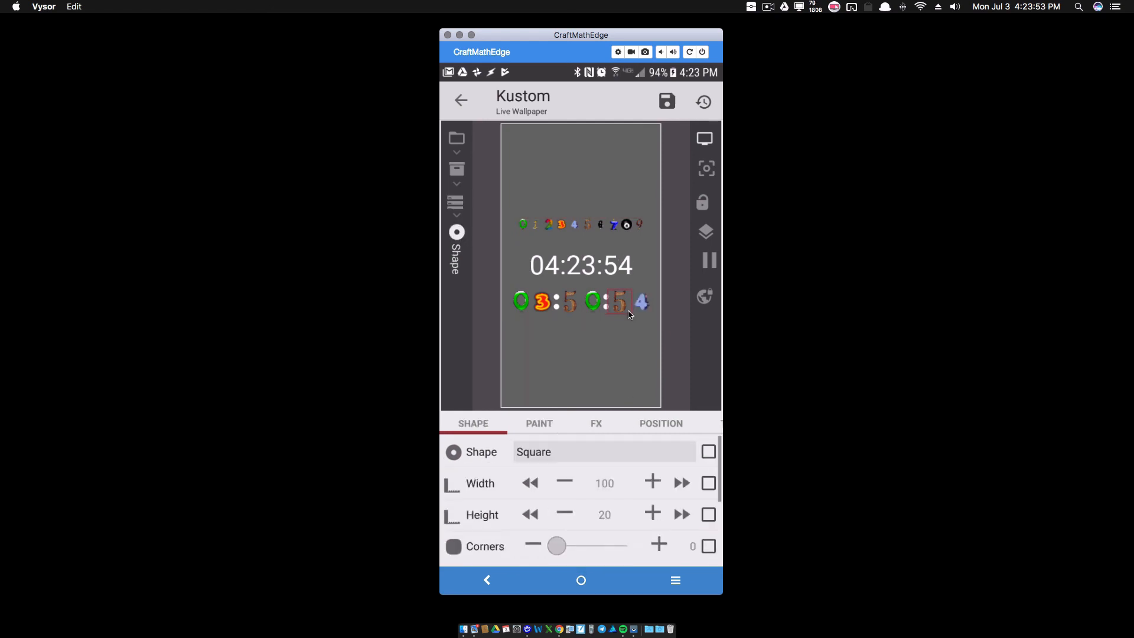
{"action": "left_click", "coordinate": [595, 423]}
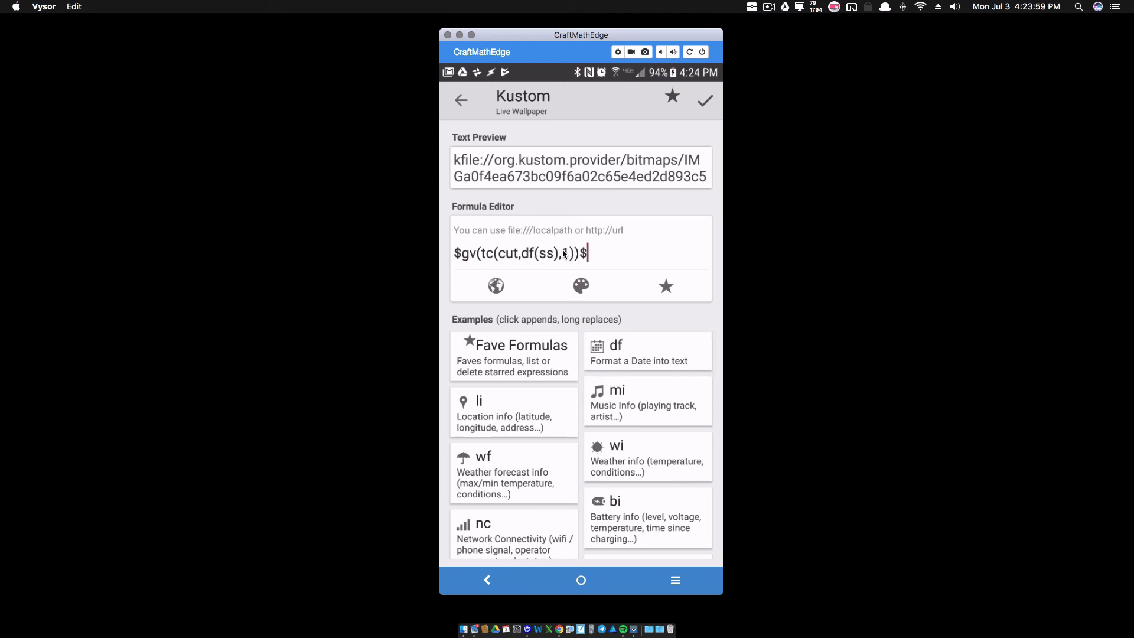
{"action": "type", "text": "1"}
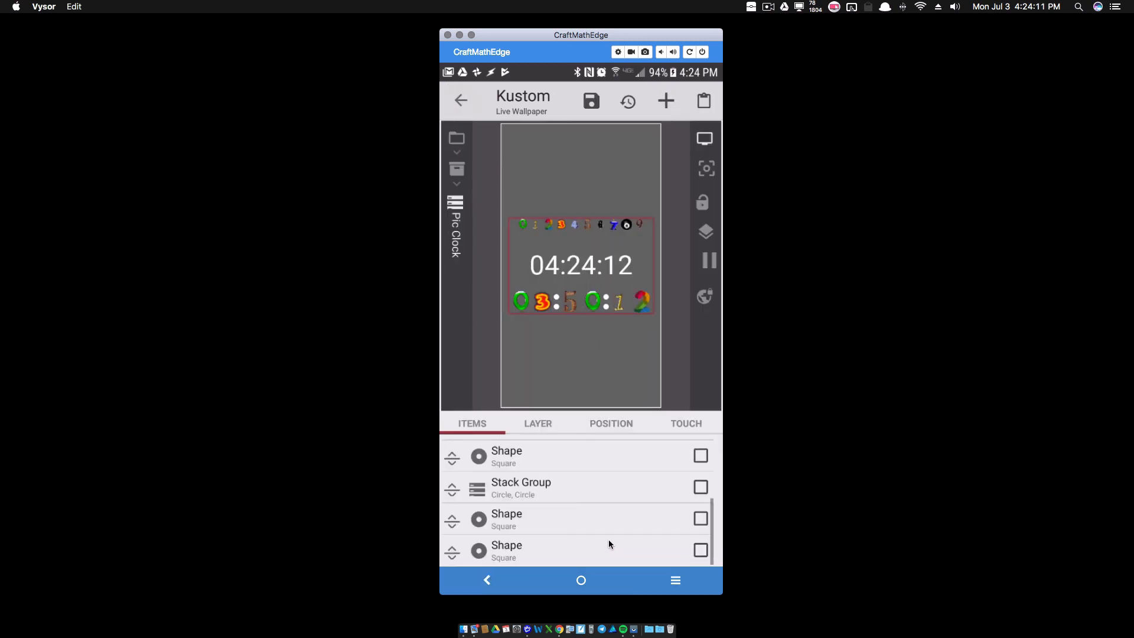
Check the last shape's $gv(tc(cut,df(ss),-1))$ formula and save the Pic Clock wallpaper.
{"action": "left_click", "coordinate": [506, 450]}
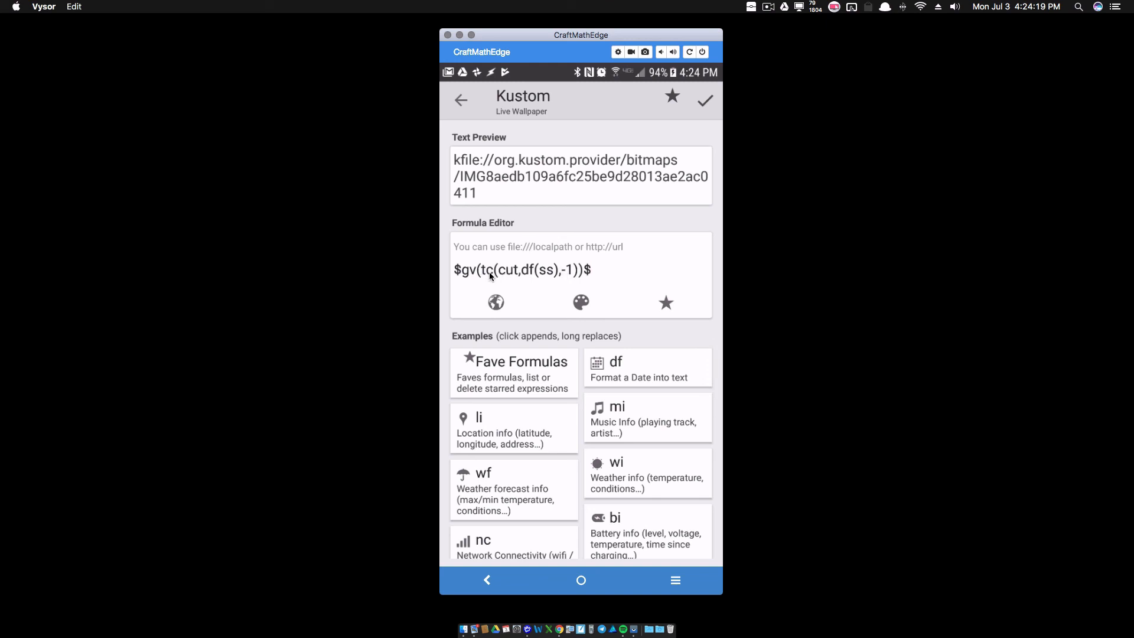
{"action": "mouse_move", "coordinate": [484, 109]}
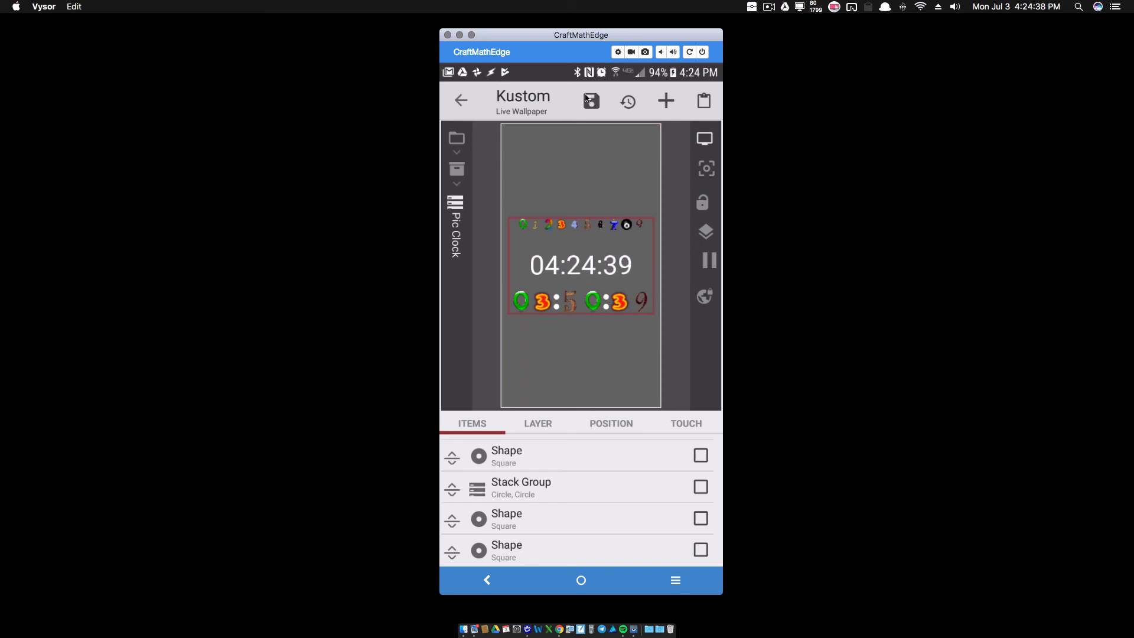
{"action": "left_click", "coordinate": [591, 99]}
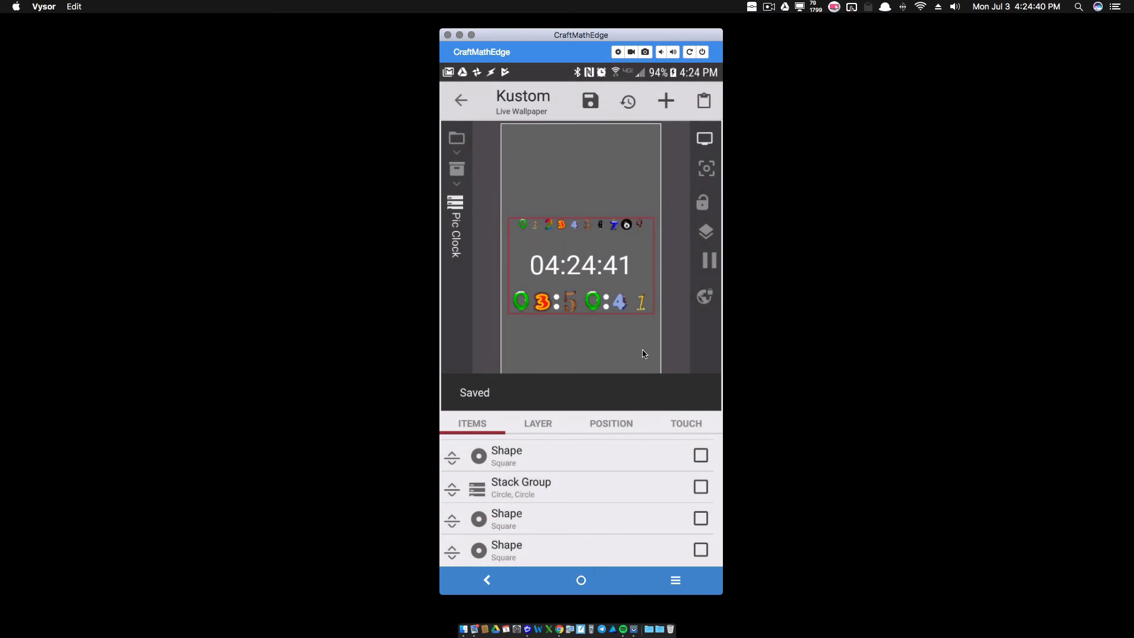